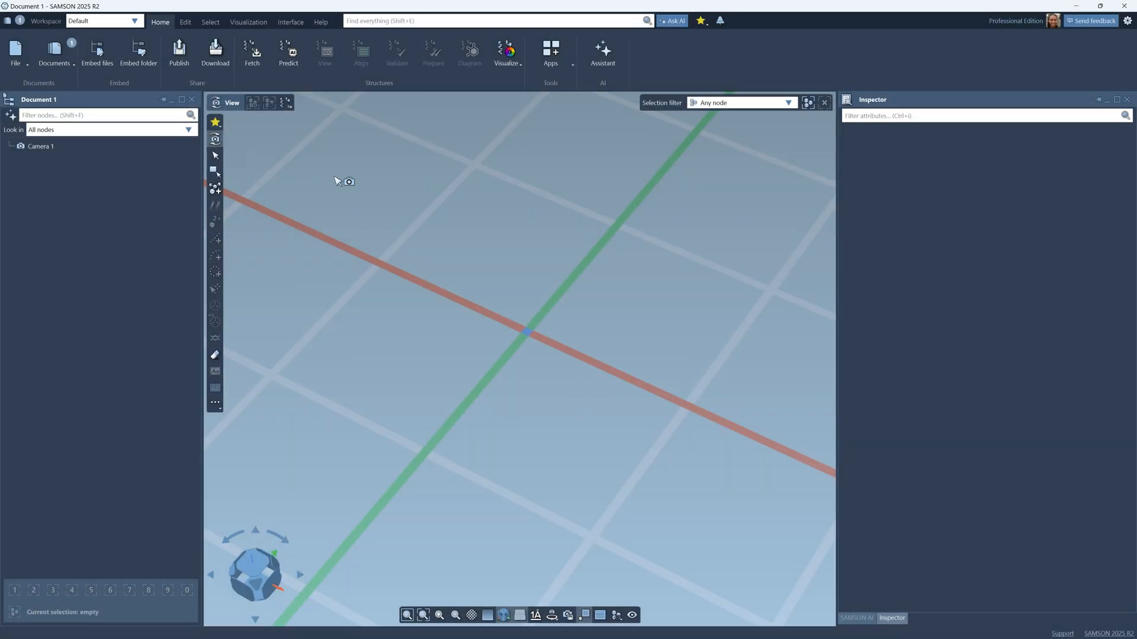
# Start a Boltz-2 prediction with one protein chain and its sequence, kept at a single copy
pyautogui.click(288, 54)
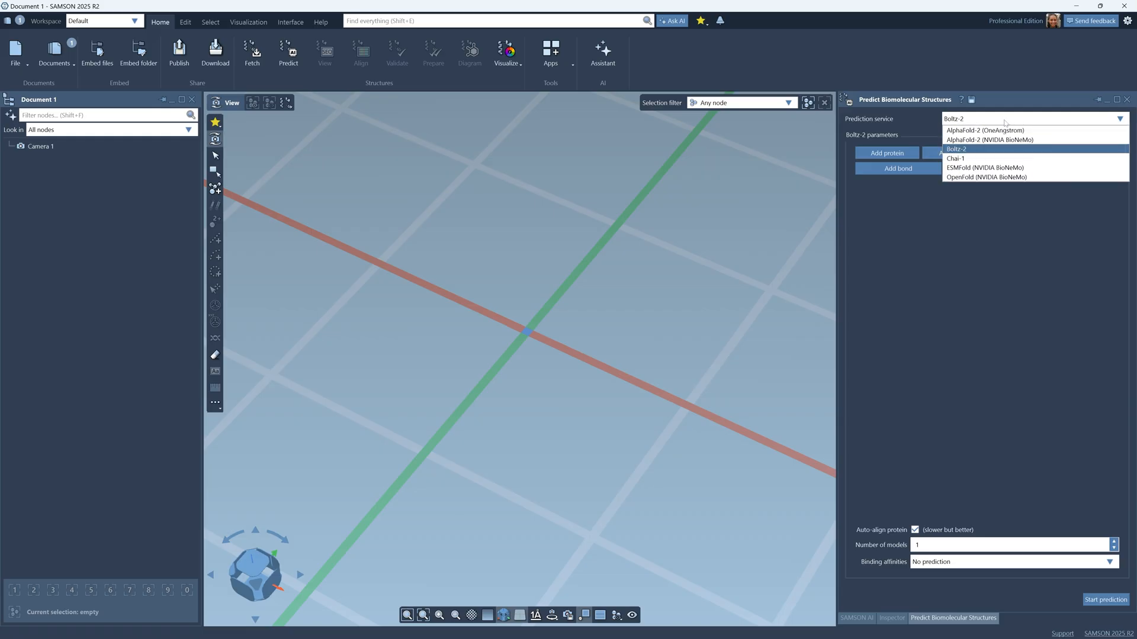
pyautogui.click(957, 150)
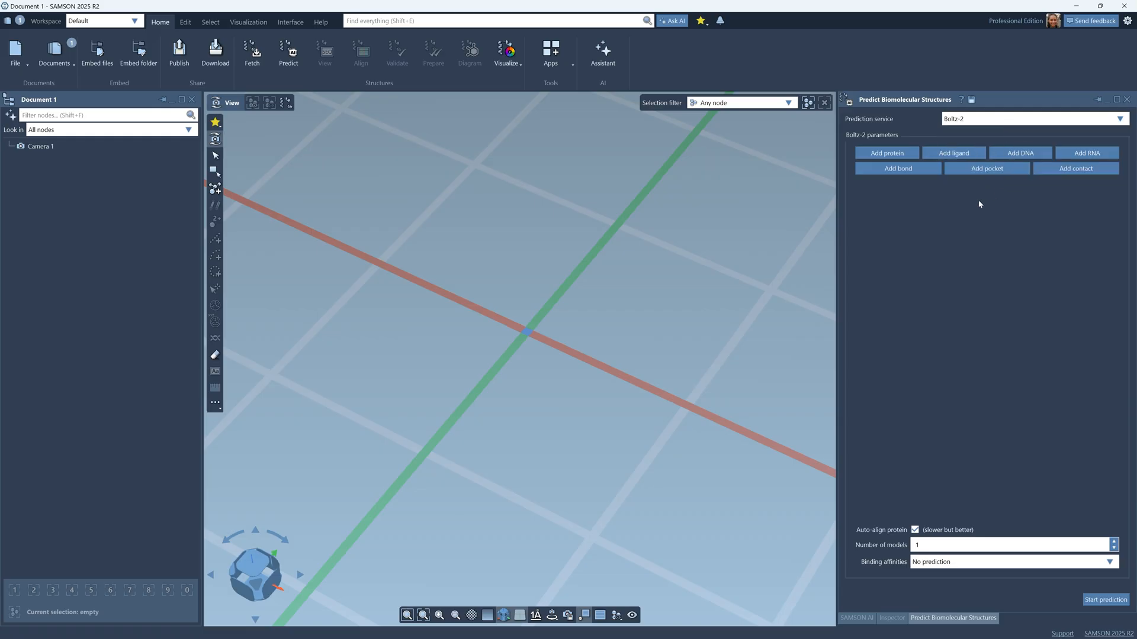
pyautogui.click(886, 153)
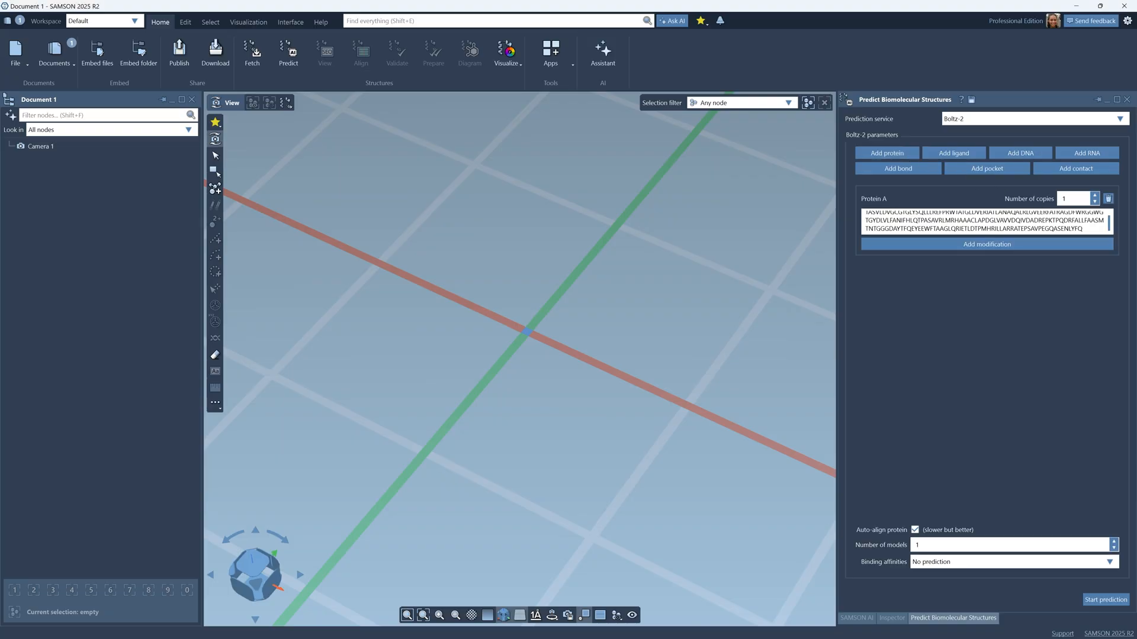
pyautogui.click(1095, 195)
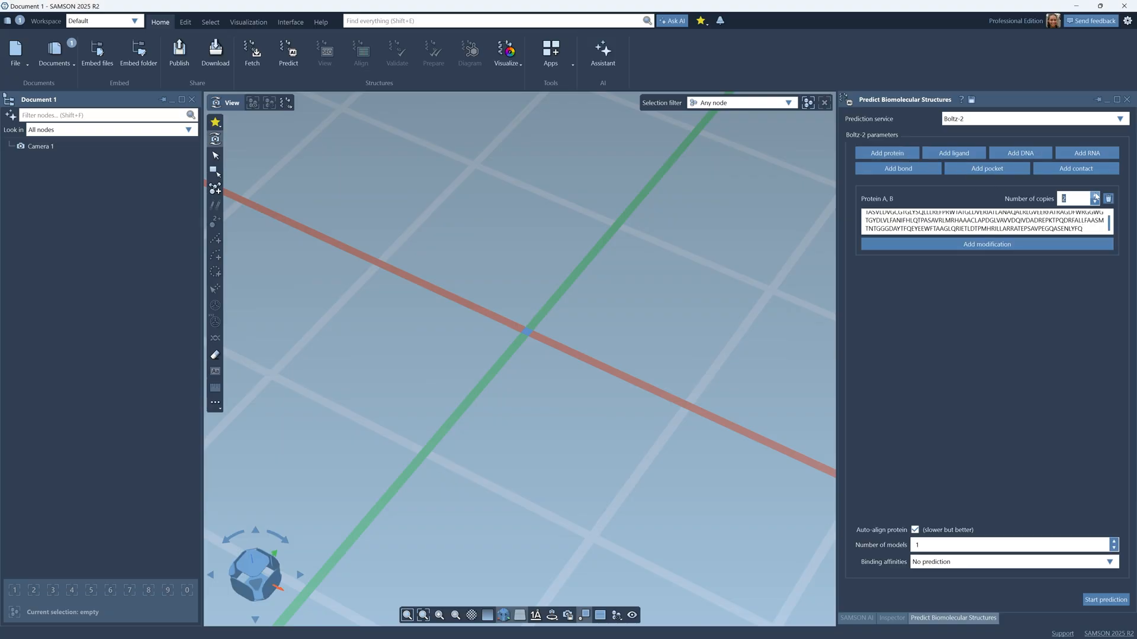
pyautogui.click(1095, 202)
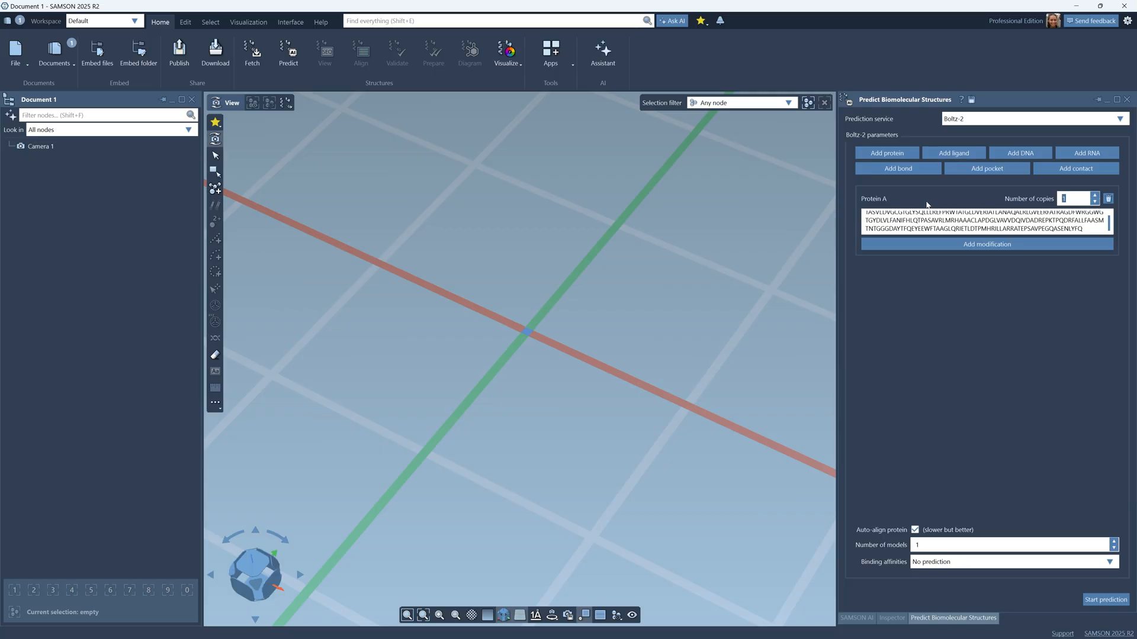
# Add ligand B as SMILES N[C@@H](Cc1ccc(O)cc1)C(=O)O with binding affinity prediction for B
pyautogui.click(951, 153)
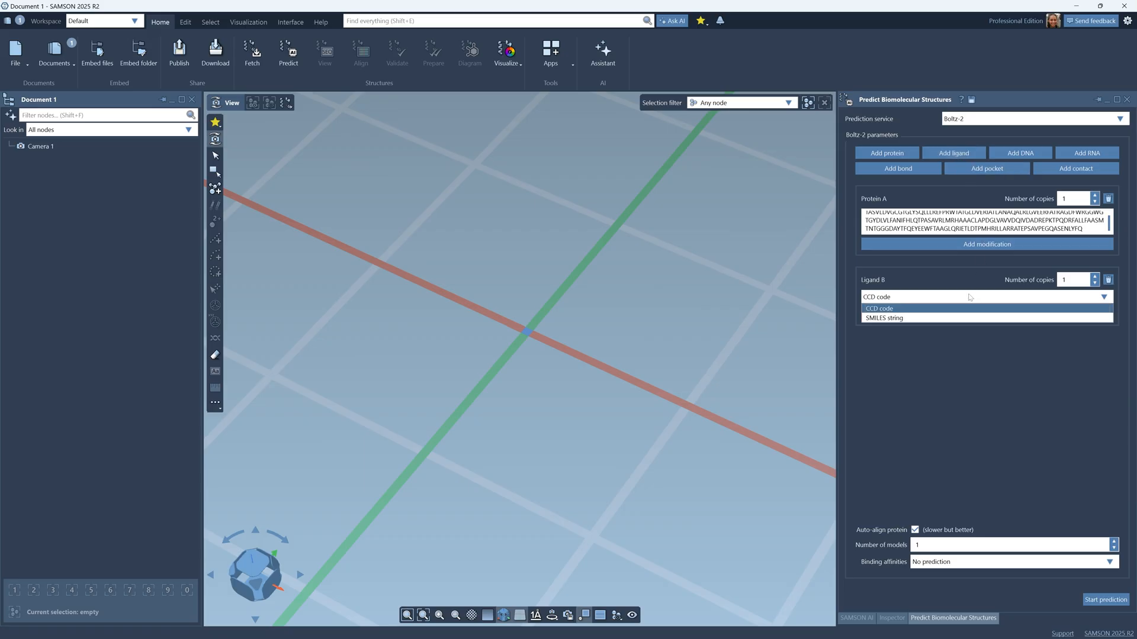
pyautogui.click(885, 317)
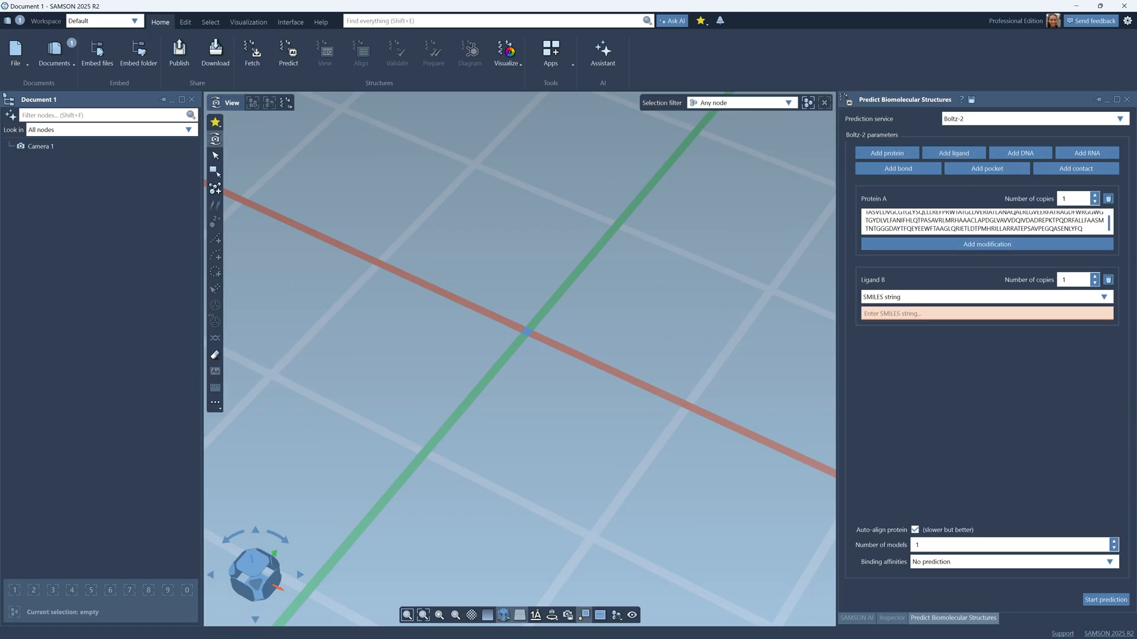
pyautogui.write('N[C@@H](Cc1ccc(O)cc1)C(=O)O')
pyautogui.write('5')
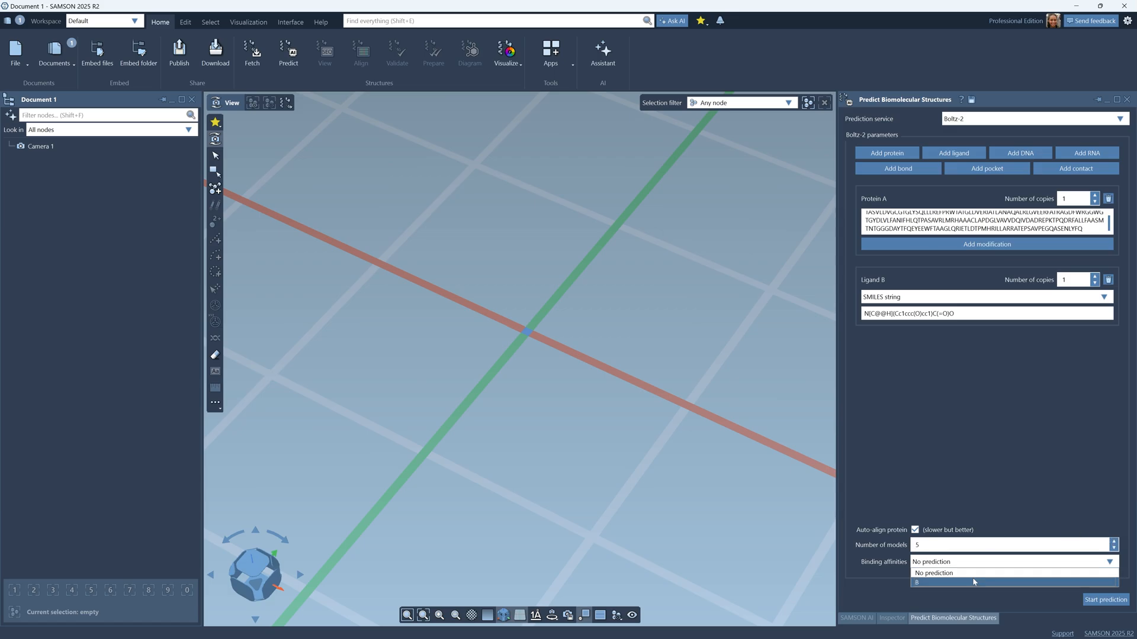
pyautogui.click(943, 582)
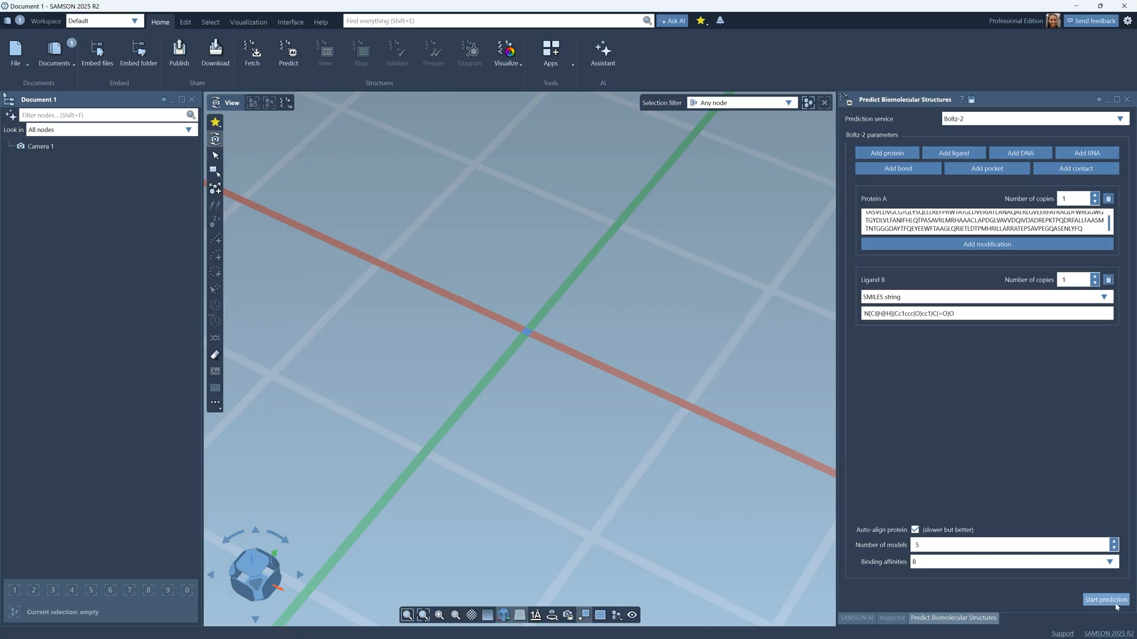
# Start the prediction and confirm the cloud job launch
pyautogui.click(1103, 599)
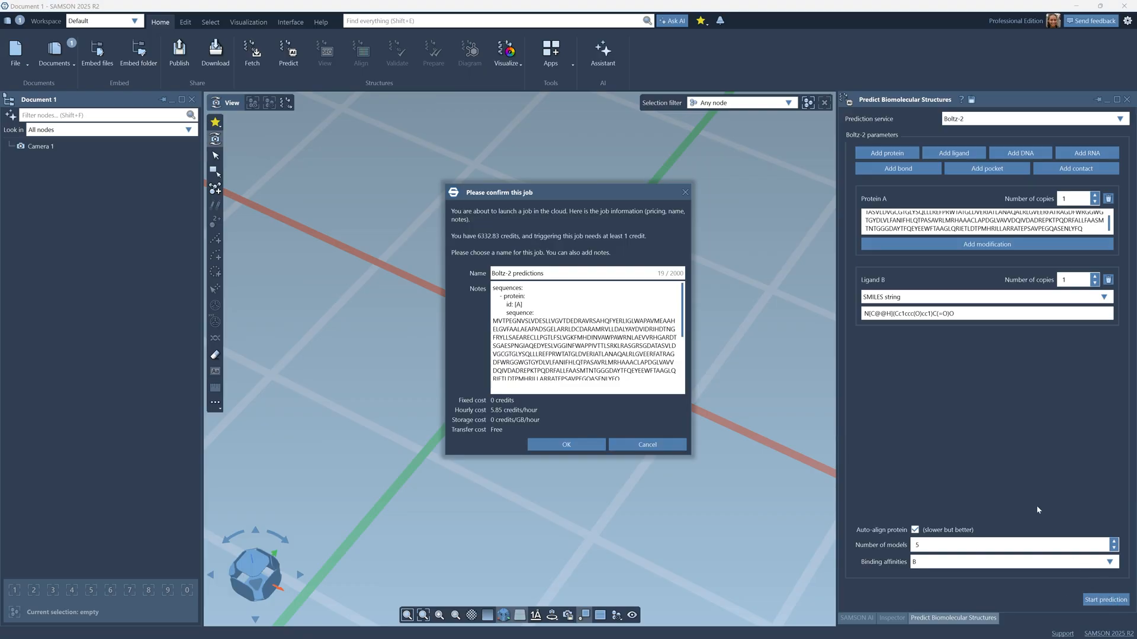
pyautogui.moveTo(573, 223)
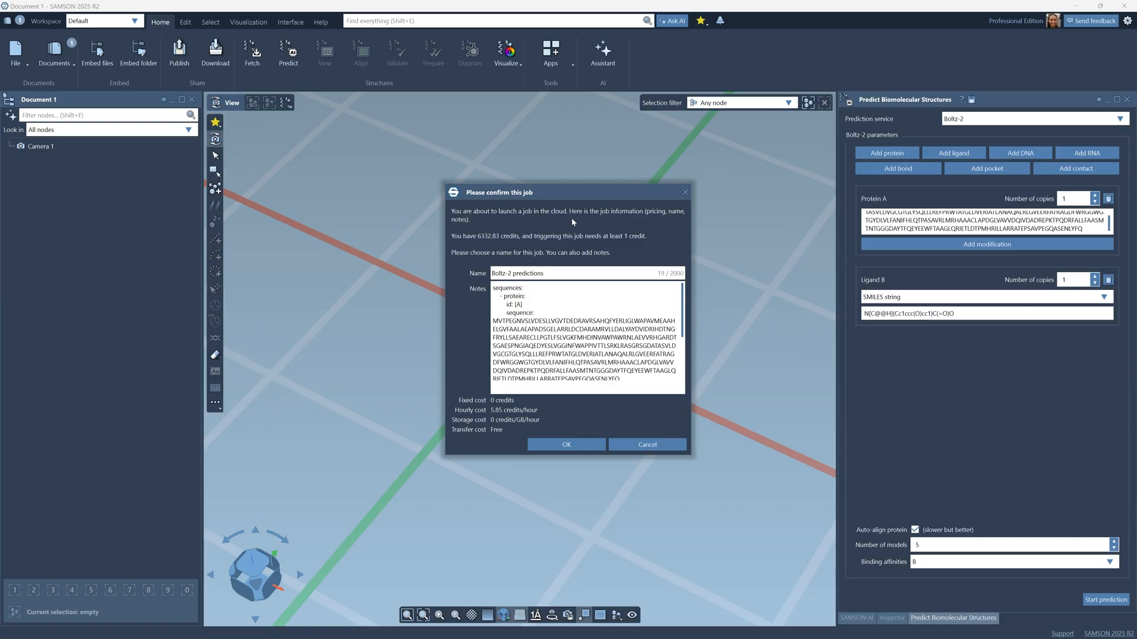
pyautogui.click(524, 296)
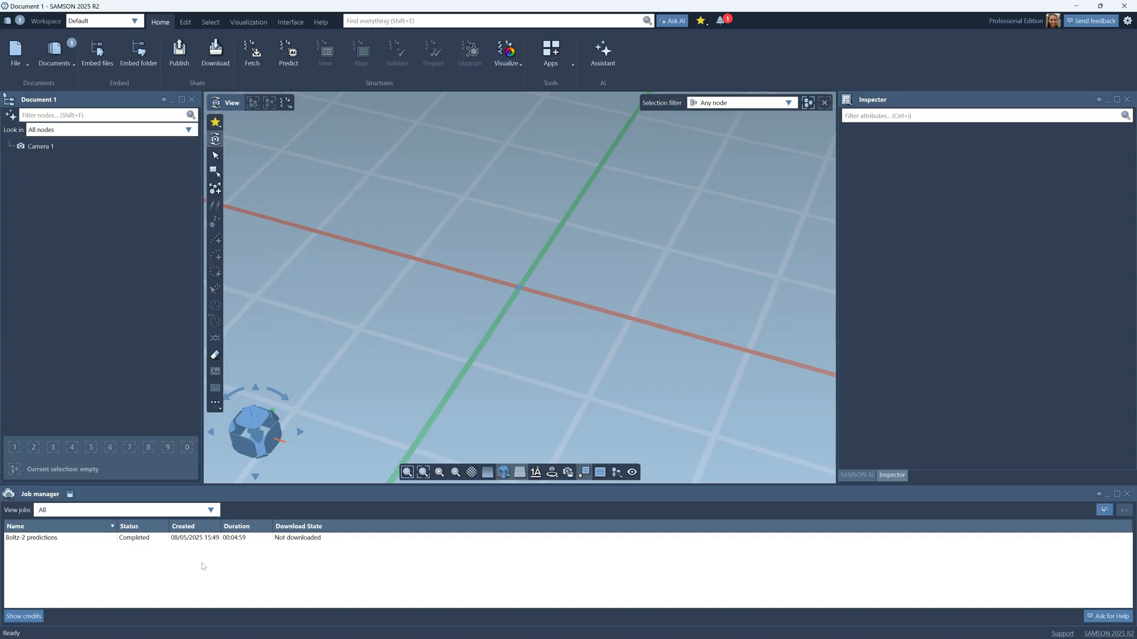
pyautogui.moveTo(157, 553)
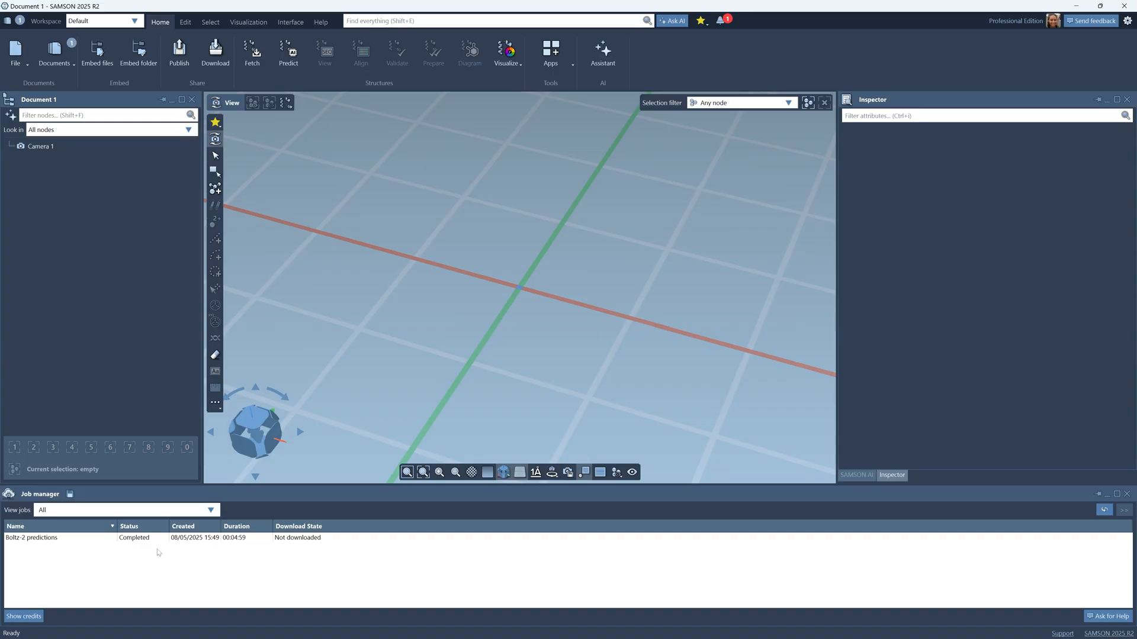
pyautogui.moveTo(499, 291)
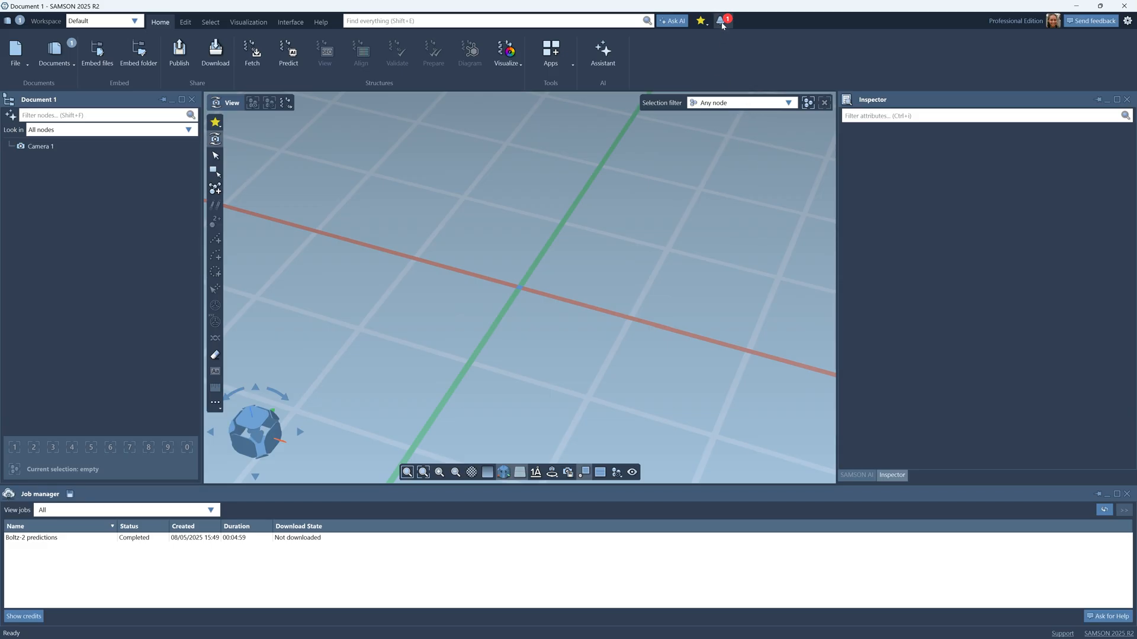
# Follow the news notification link to the finished job's SAMSON Connect page
pyautogui.click(721, 20)
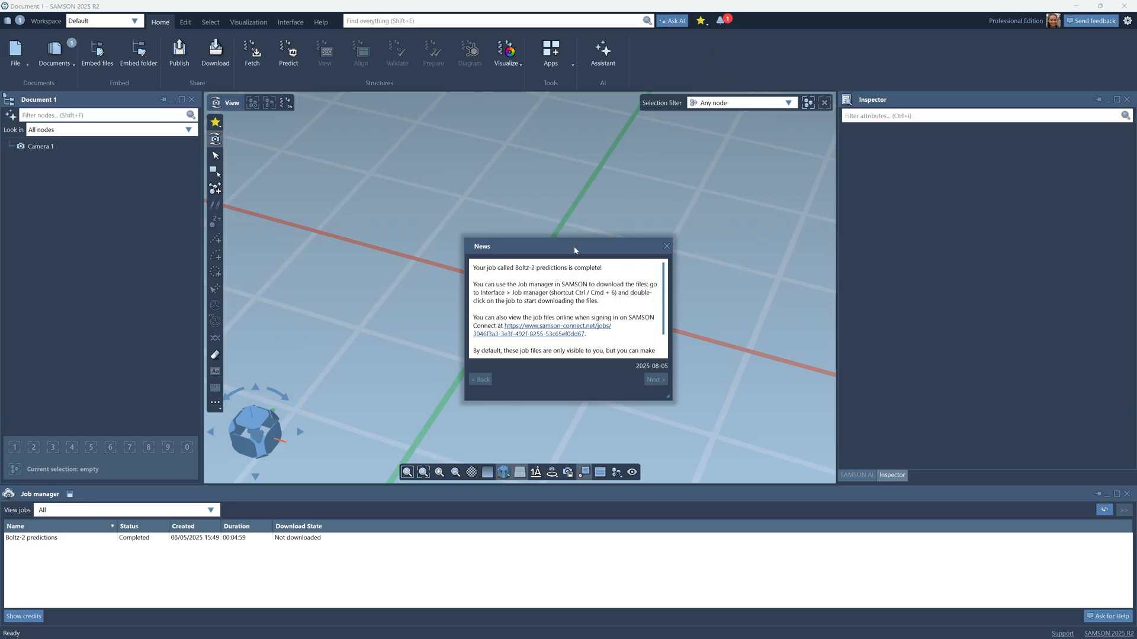
pyautogui.moveTo(627, 332)
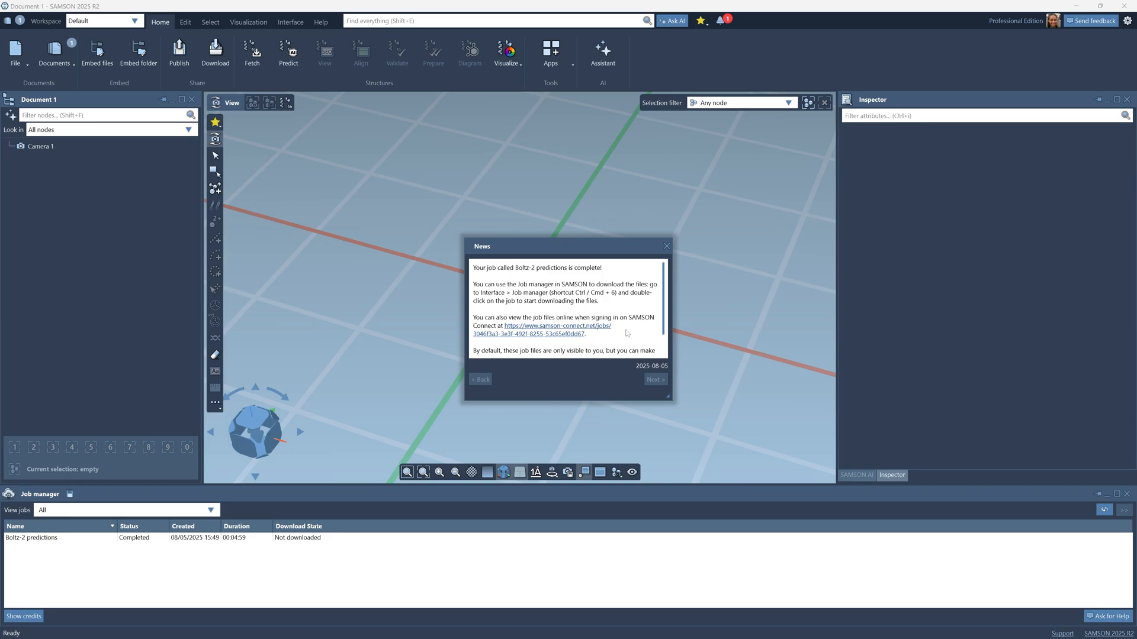
pyautogui.click(547, 326)
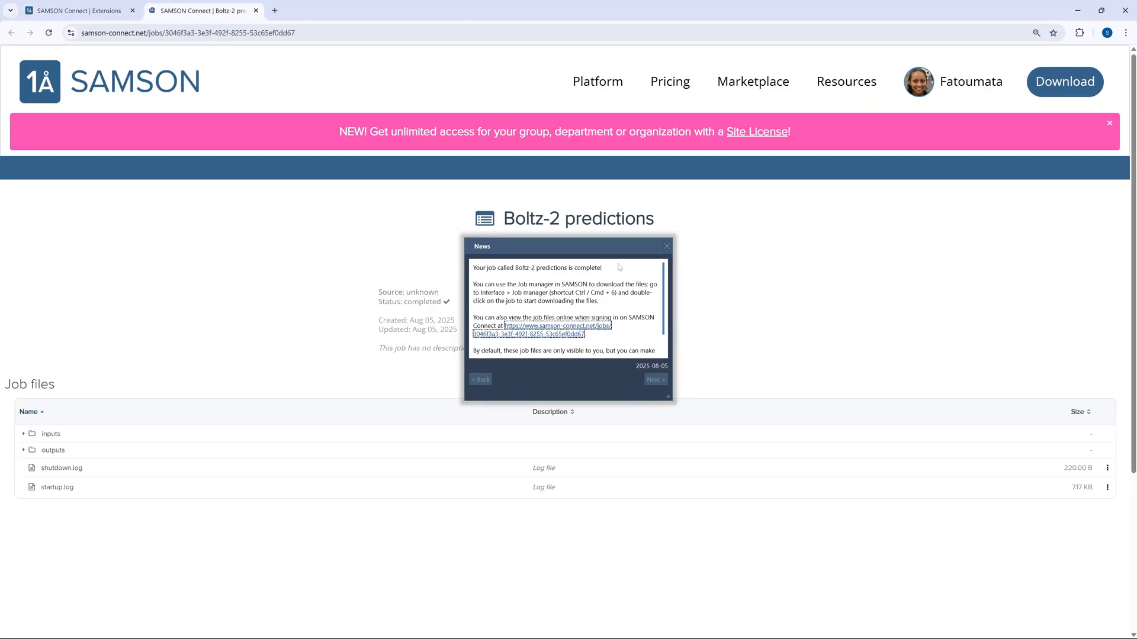
pyautogui.click(664, 247)
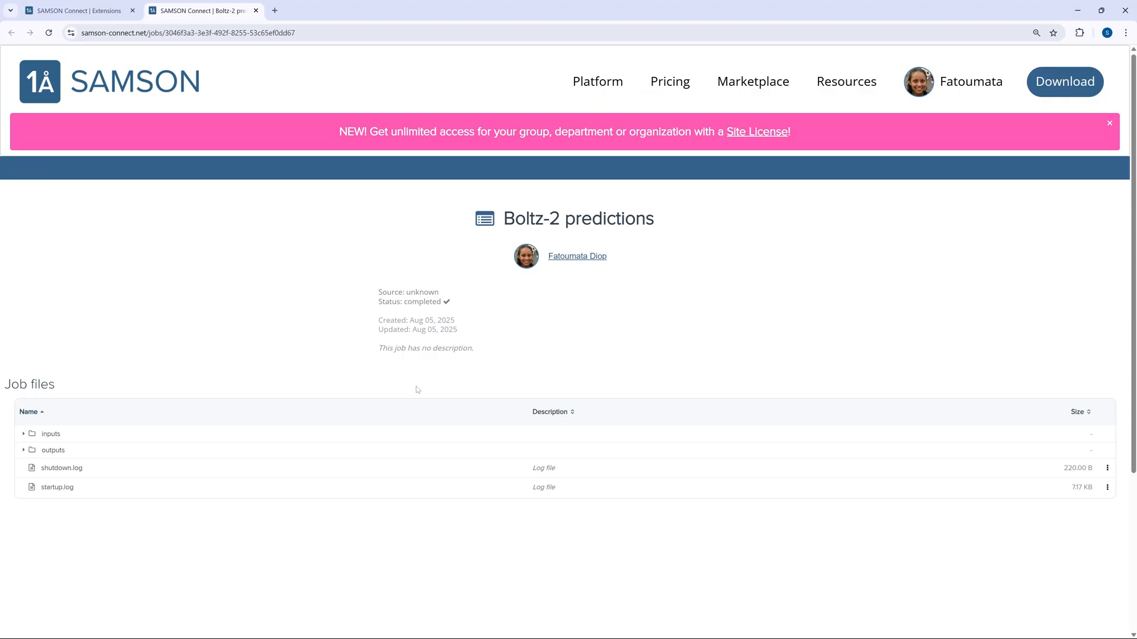
pyautogui.click(24, 433)
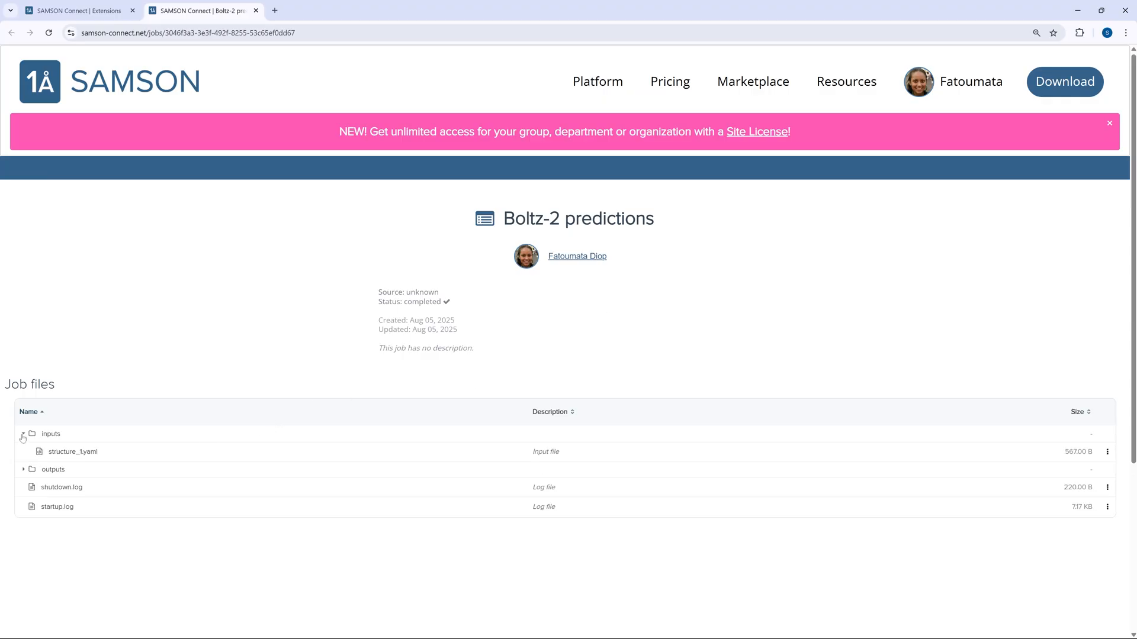
pyautogui.click(24, 450)
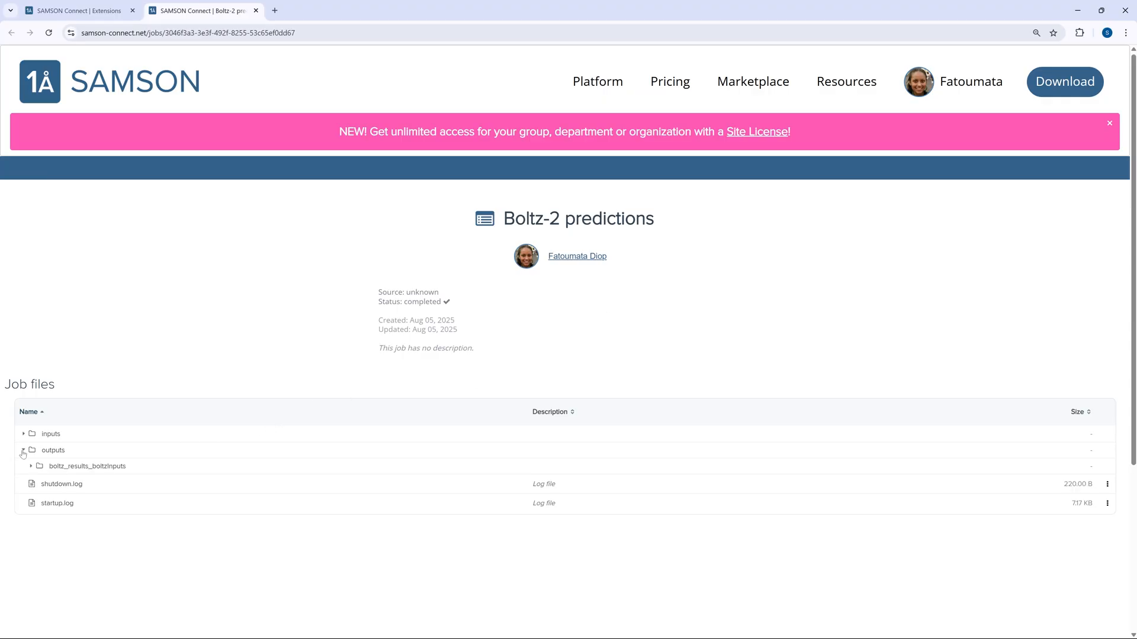
pyautogui.click(23, 449)
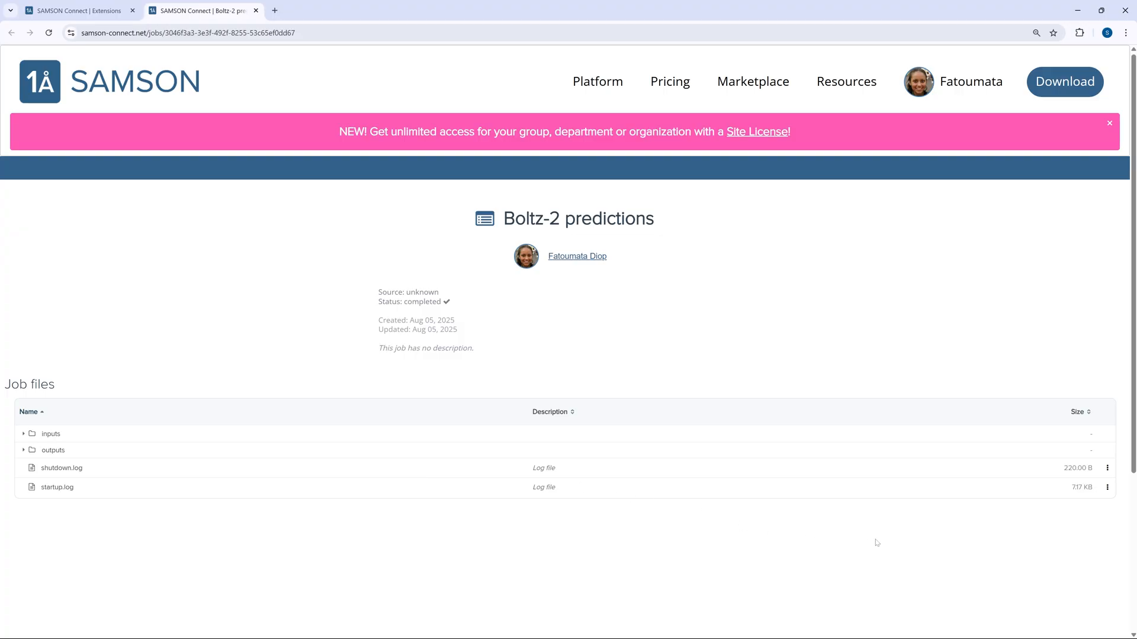
pyautogui.click(1108, 468)
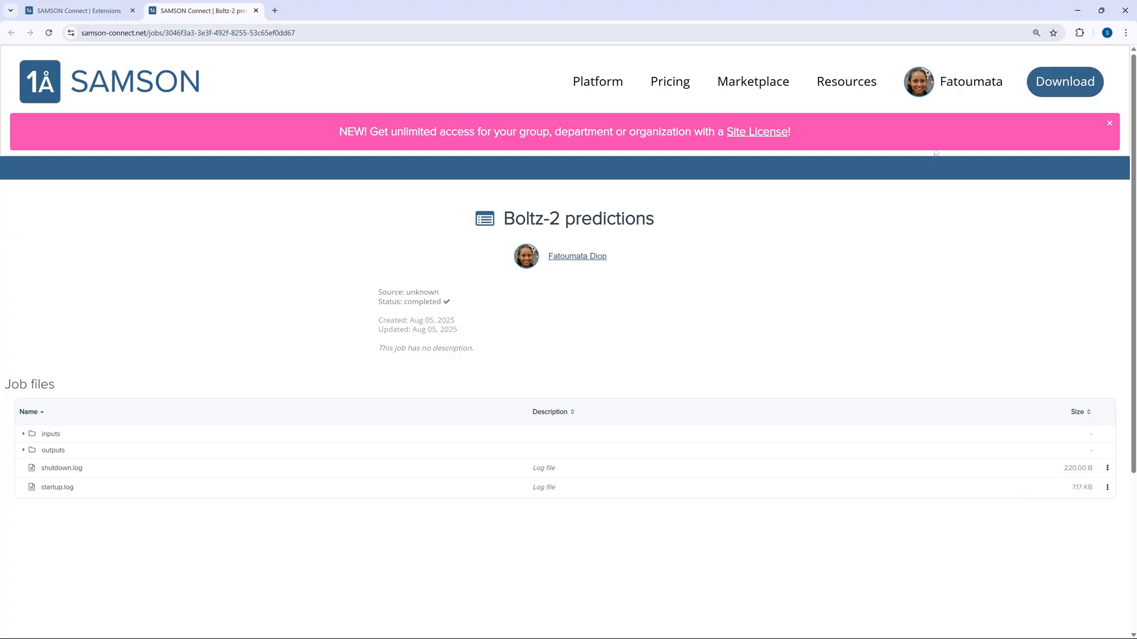
# Reach the access-rights management of the Boltz-2 predictions job from the jobs list
pyautogui.click(970, 82)
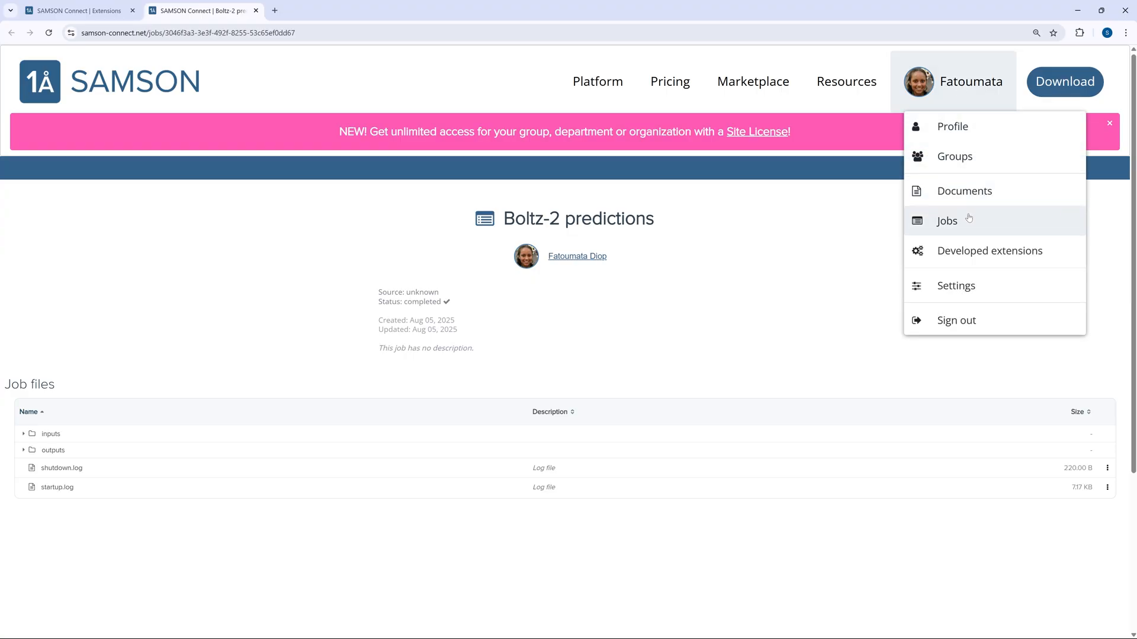
pyautogui.click(946, 220)
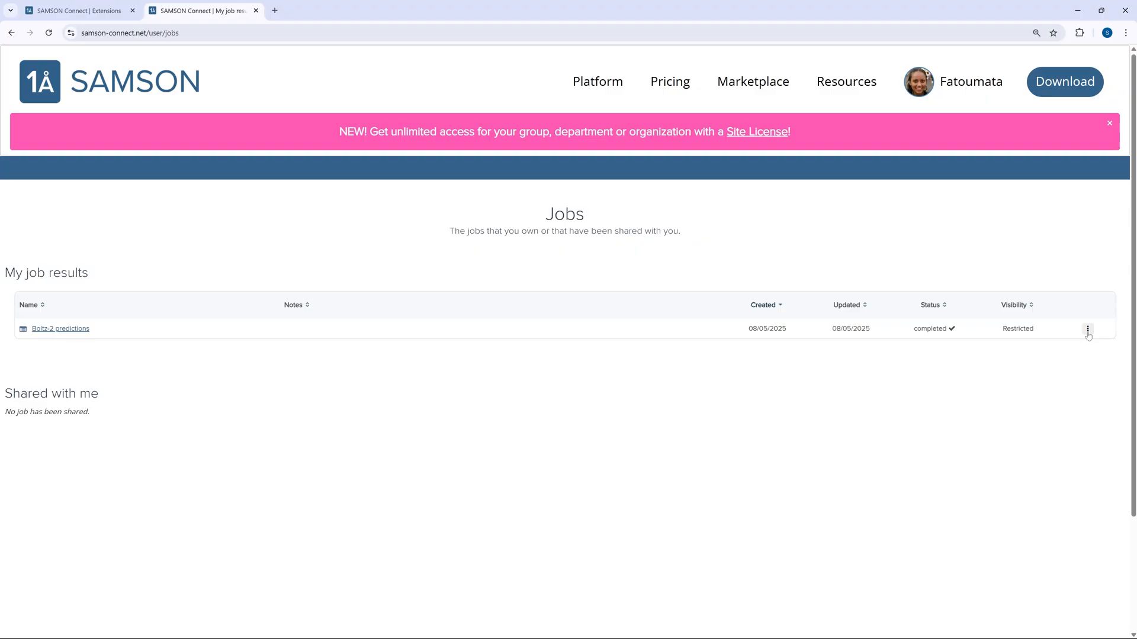
pyautogui.click(1086, 328)
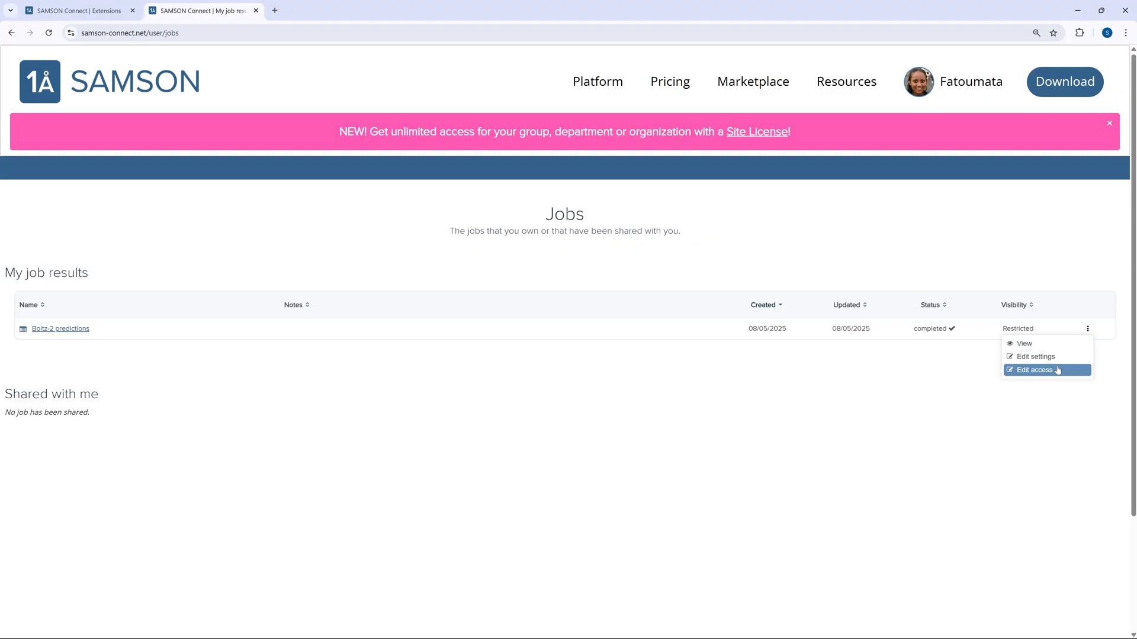
pyautogui.click(1033, 369)
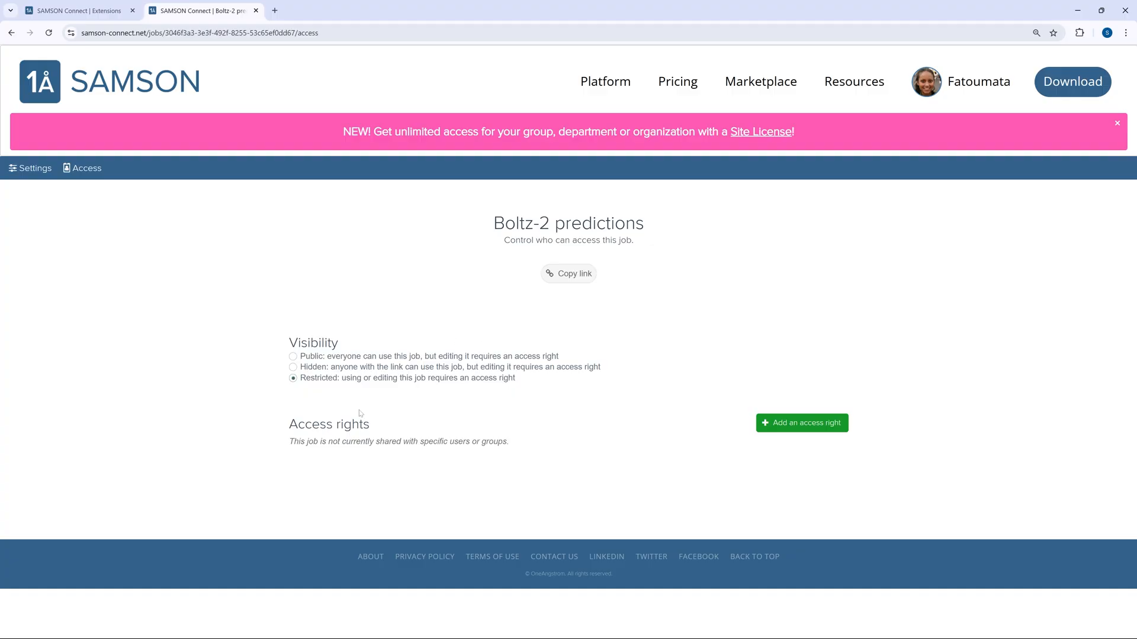
pyautogui.moveTo(498, 454)
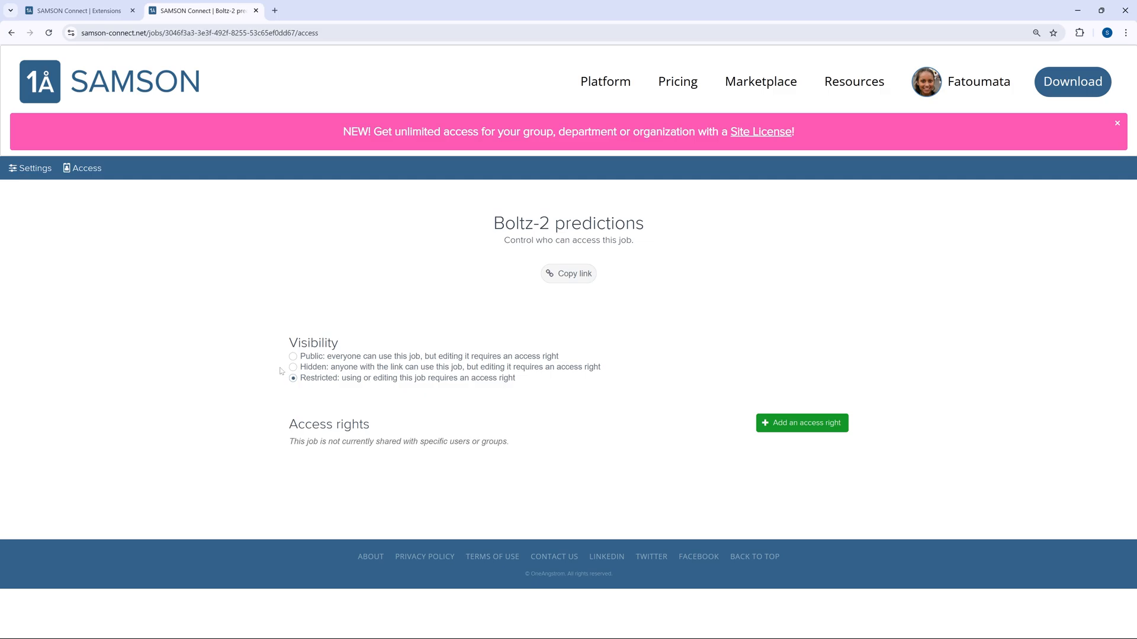
pyautogui.moveTo(333, 402)
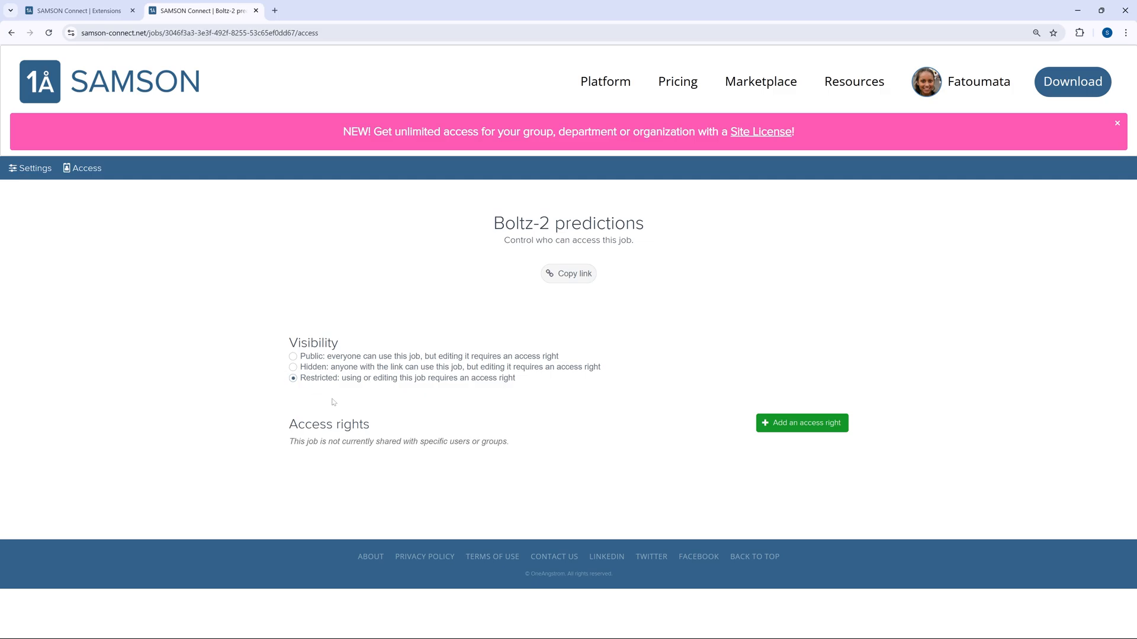
pyautogui.click(802, 423)
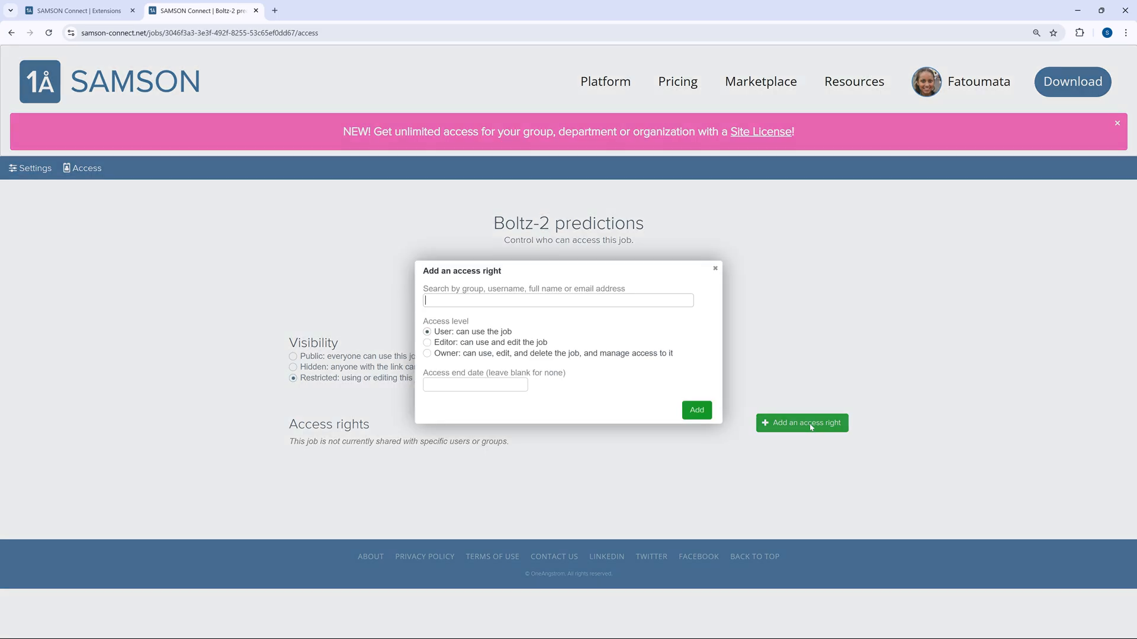
pyautogui.write('Sven Larsson')
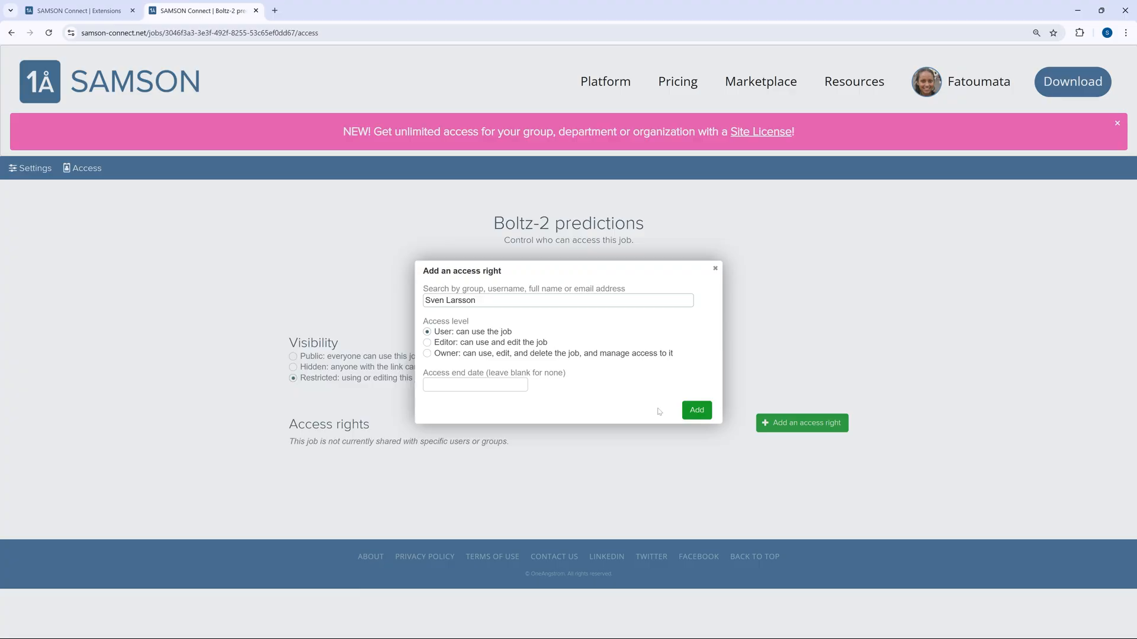
pyautogui.click(695, 411)
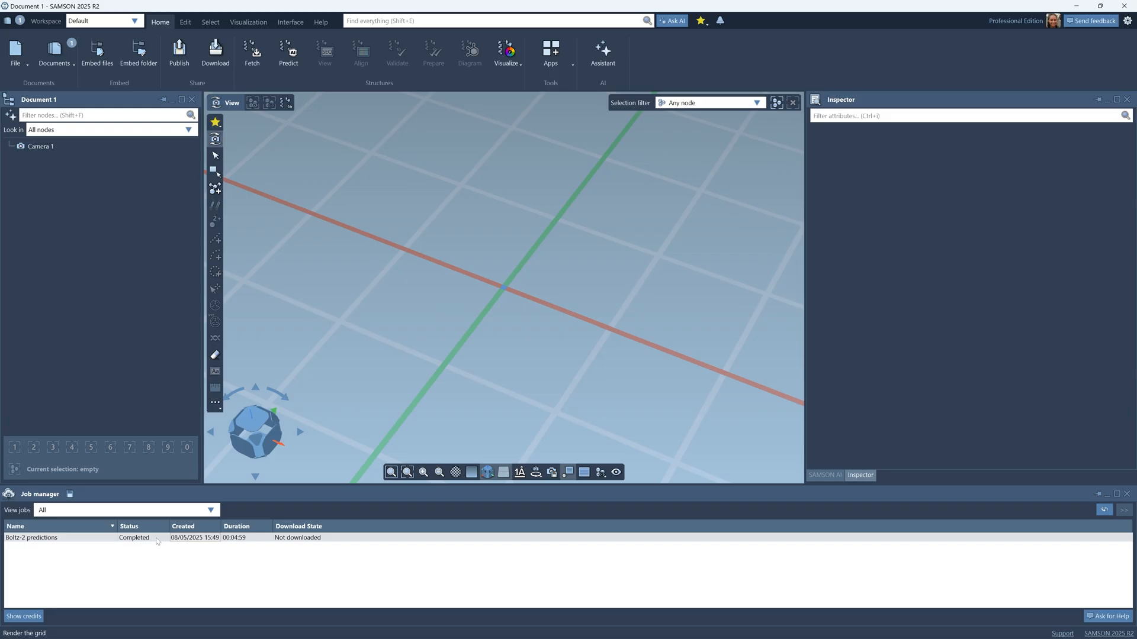
# Download all job results and import them into the document without applying symmetries
pyautogui.rightClick(30, 538)
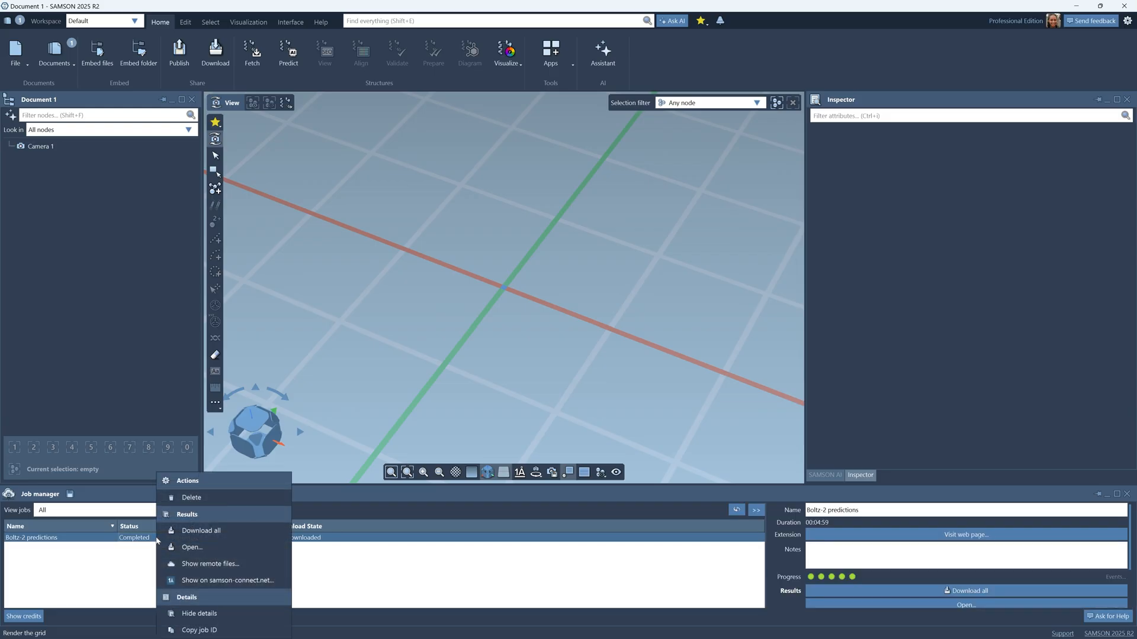
pyautogui.moveTo(233, 532)
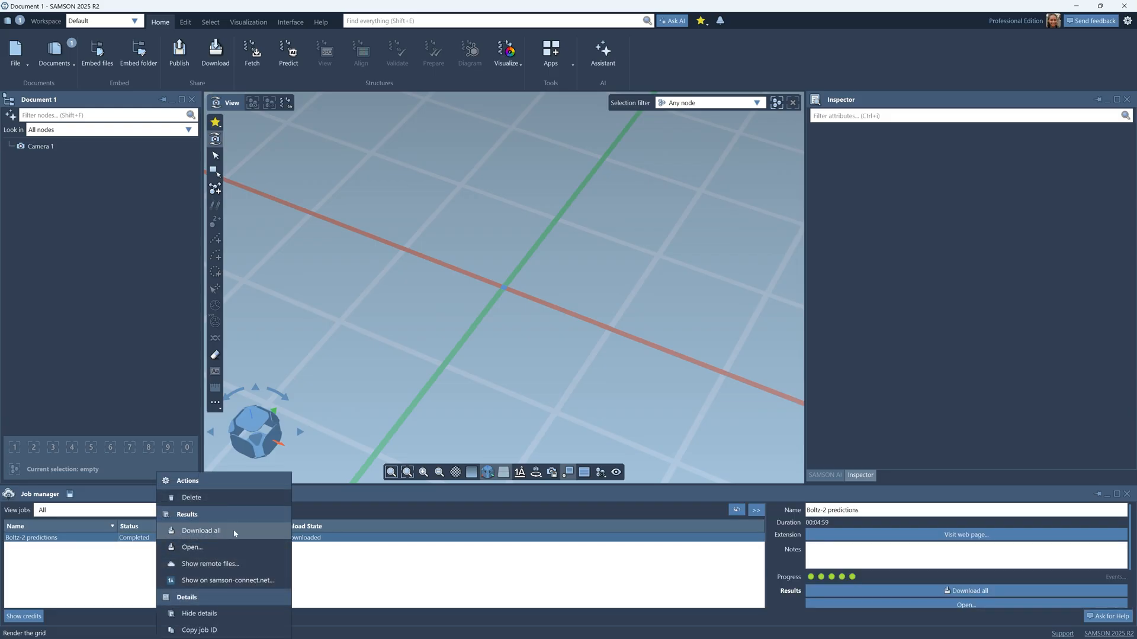
pyautogui.click(200, 530)
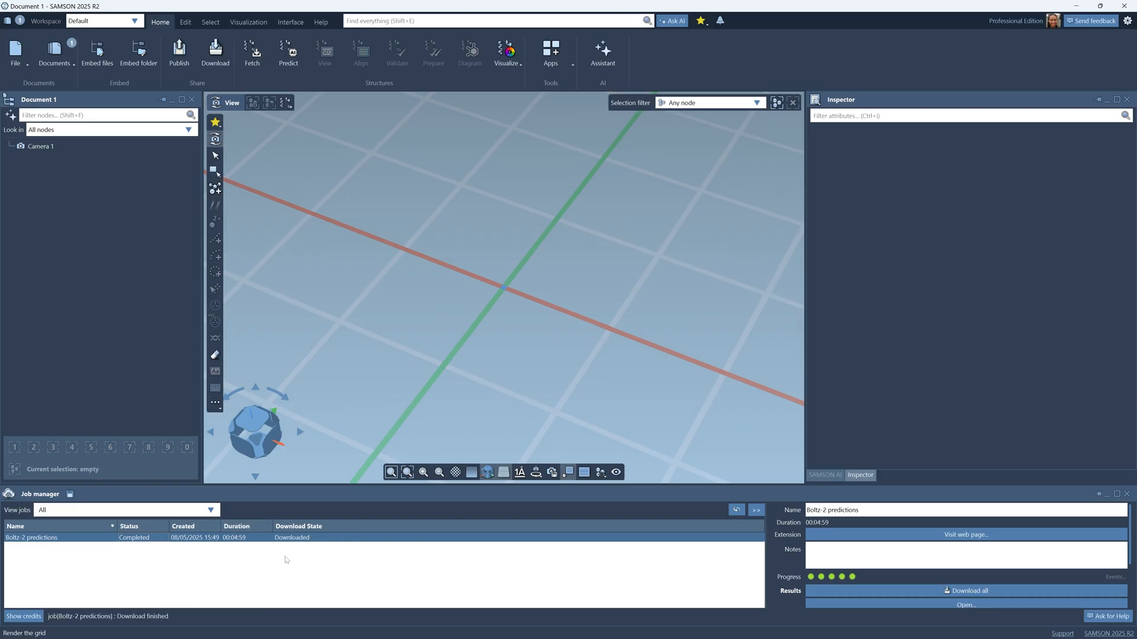
pyautogui.rightClick(31, 537)
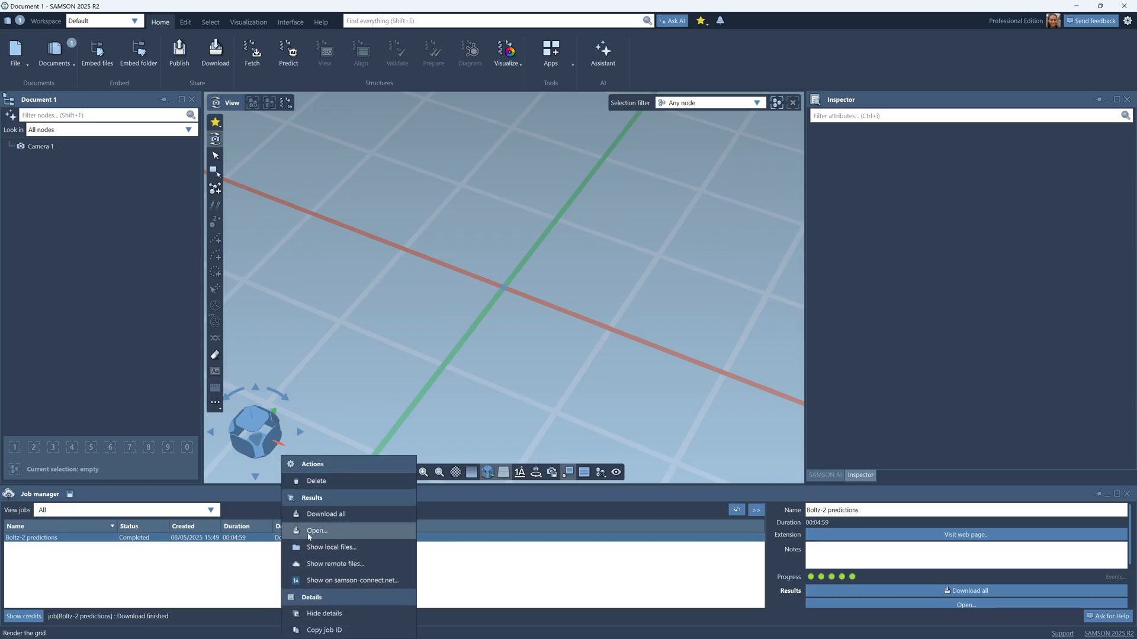
pyautogui.click(317, 531)
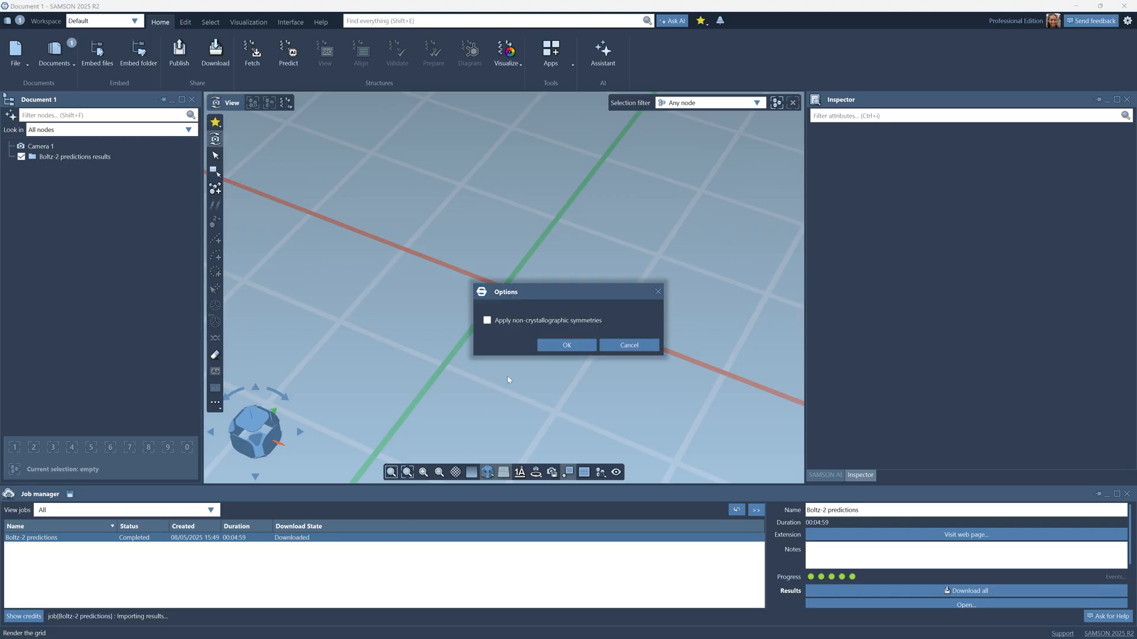
pyautogui.click(566, 344)
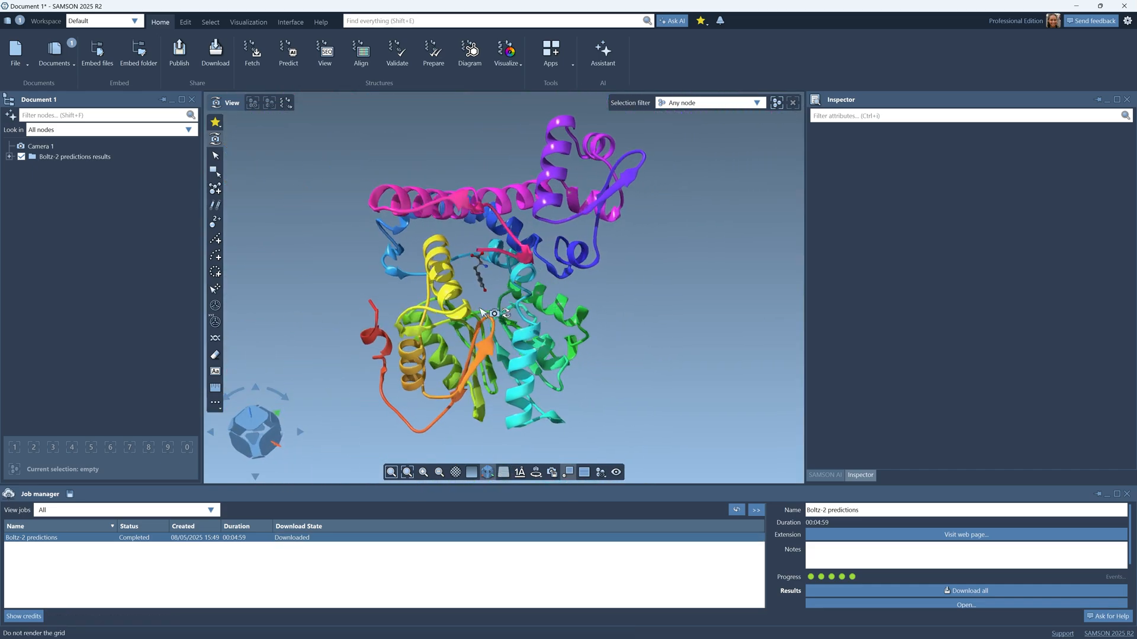
# Expand the results folder, visual preset and structure_1_model_0 to expose its chains
pyautogui.click(75, 156)
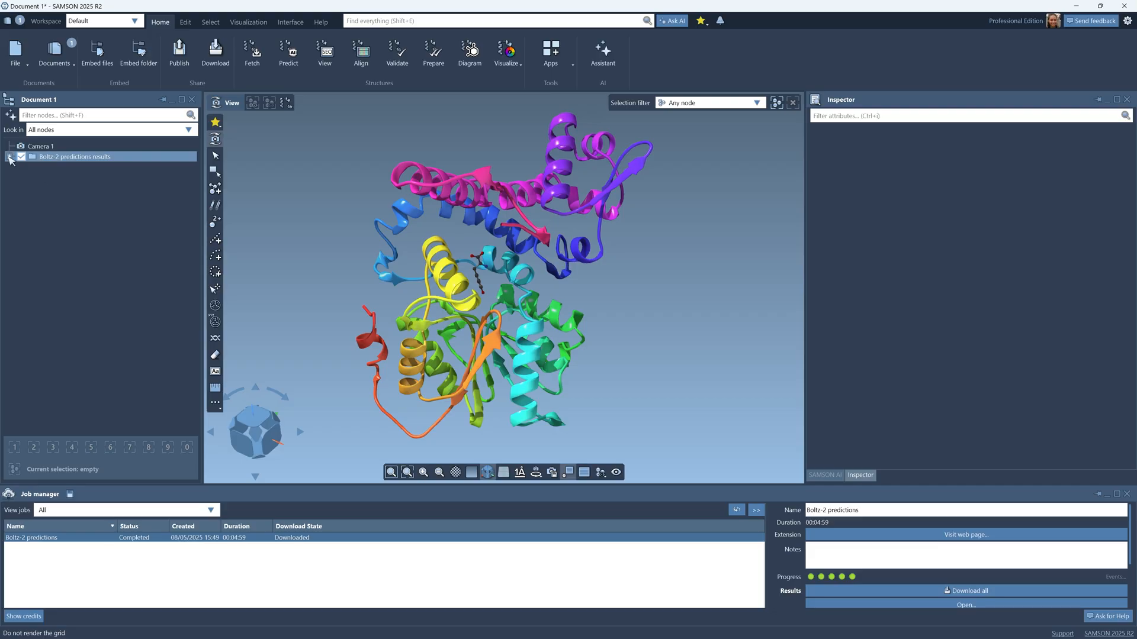
pyautogui.click(11, 157)
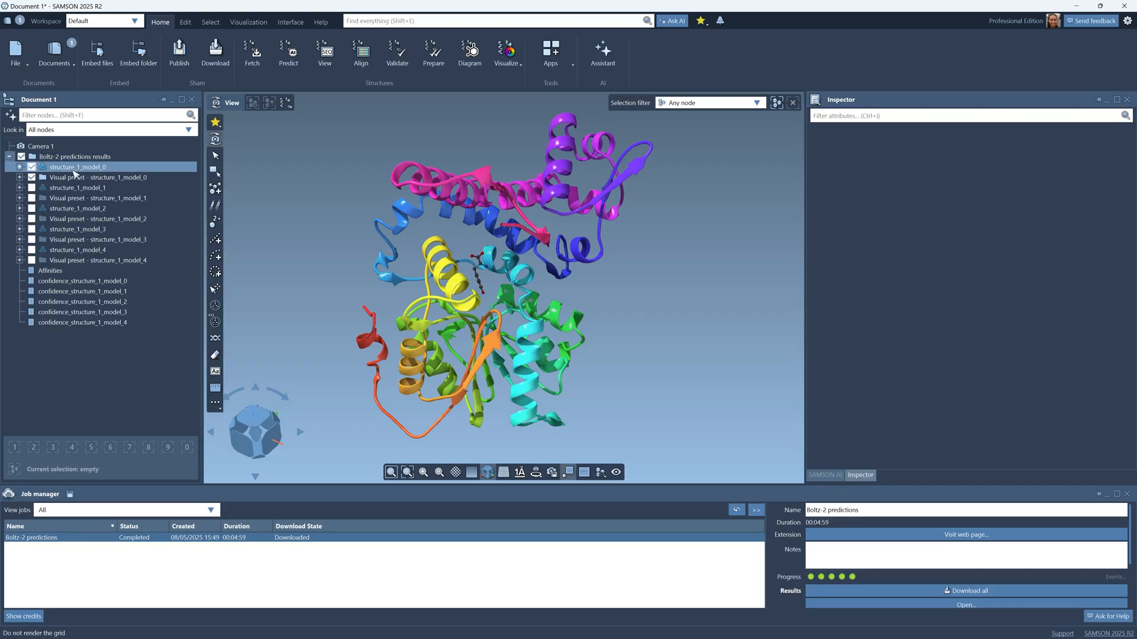
pyautogui.click(97, 177)
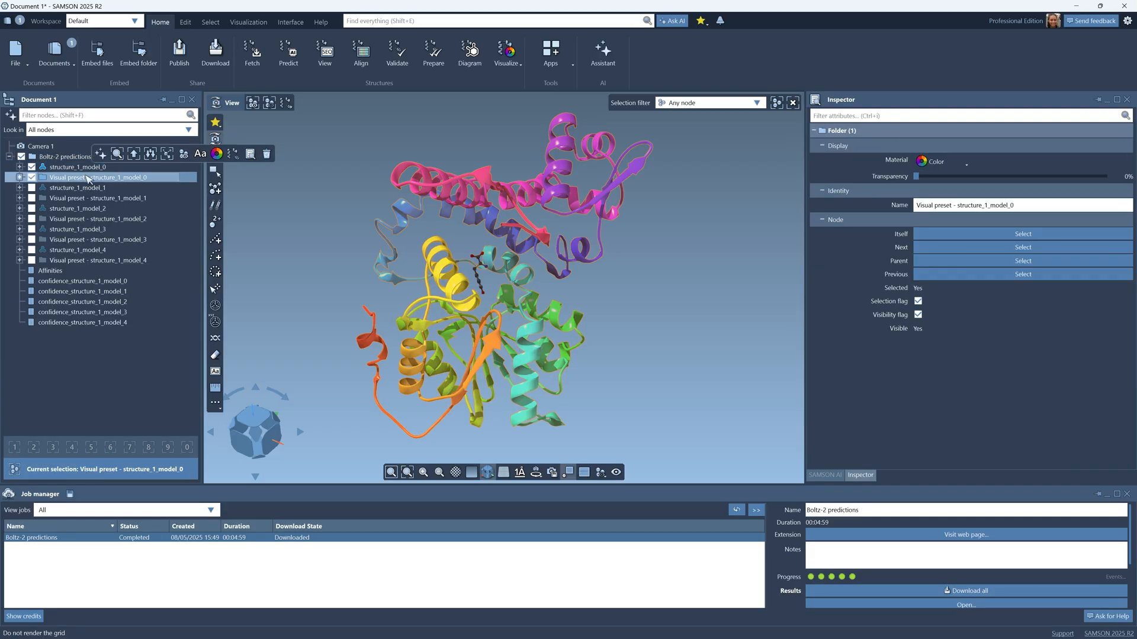
pyautogui.click(20, 177)
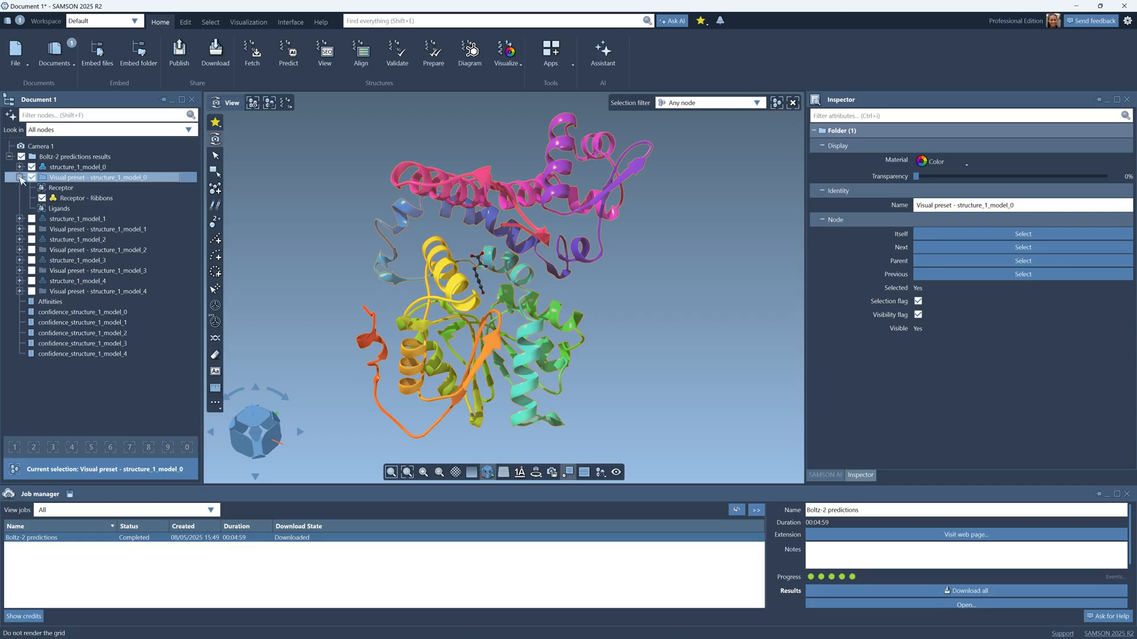
pyautogui.click(21, 178)
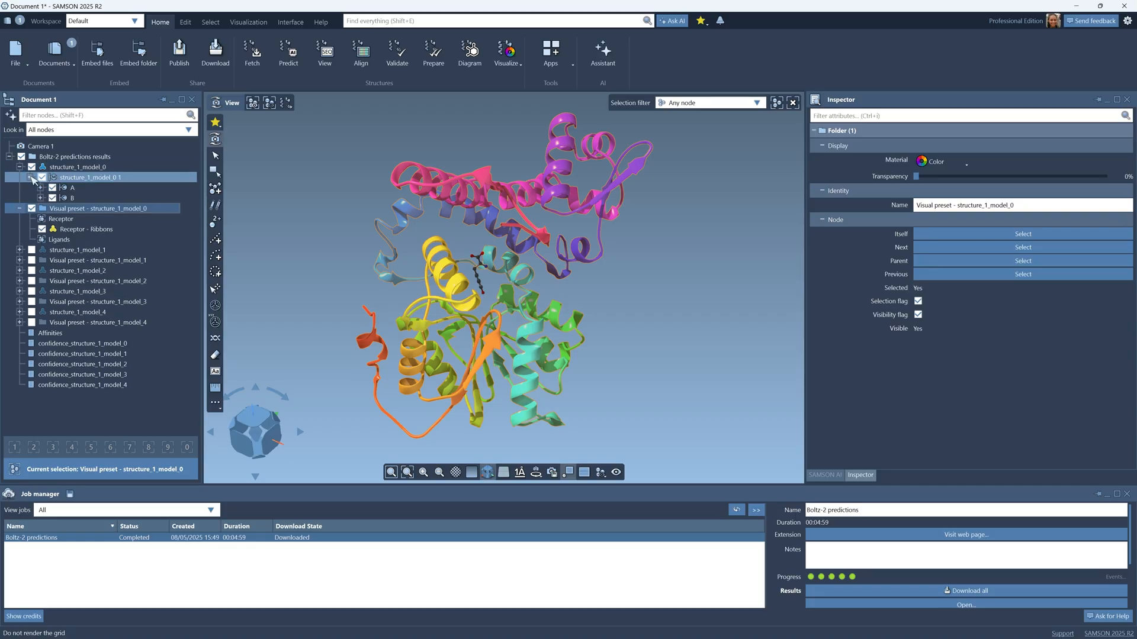
# Inspect protein chain A and ligand chain B, then clear the selection
pyautogui.click(73, 187)
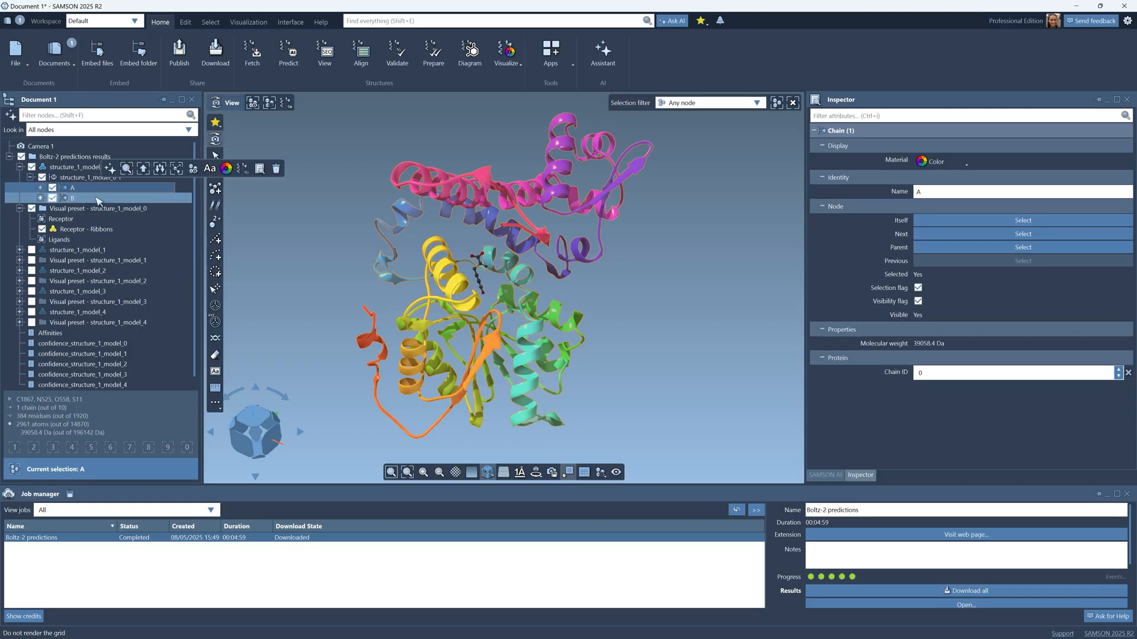
pyautogui.click(72, 198)
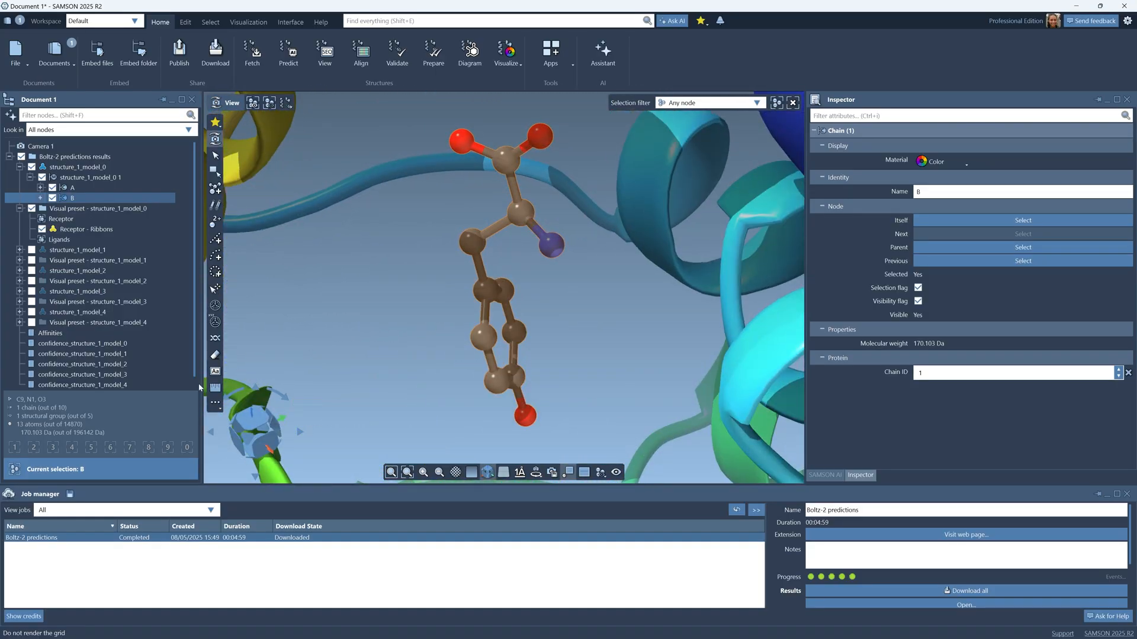
pyautogui.click(83, 344)
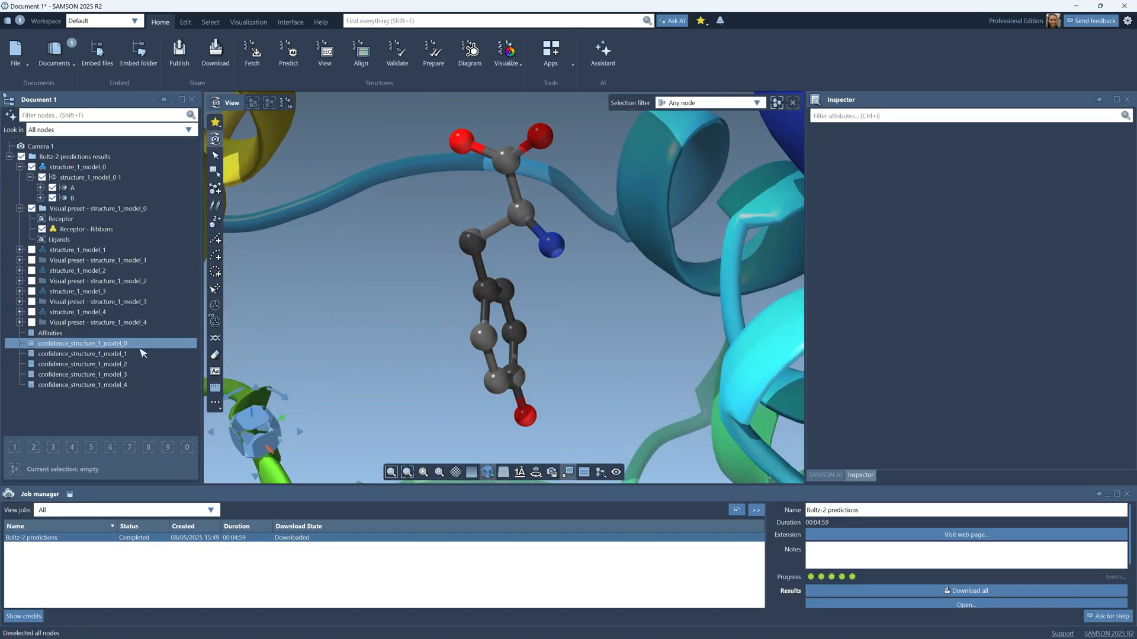
pyautogui.moveTo(113, 348)
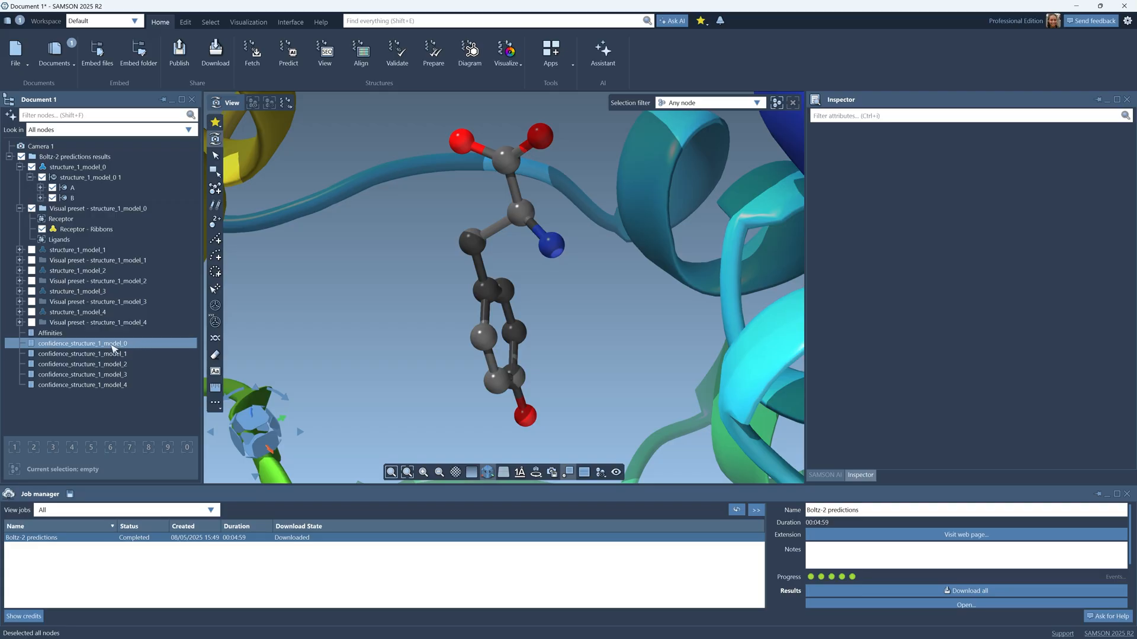
# Read confidence_structure_1_model_0's scores, then the predicted Affinities for ligand B
pyautogui.click(83, 343)
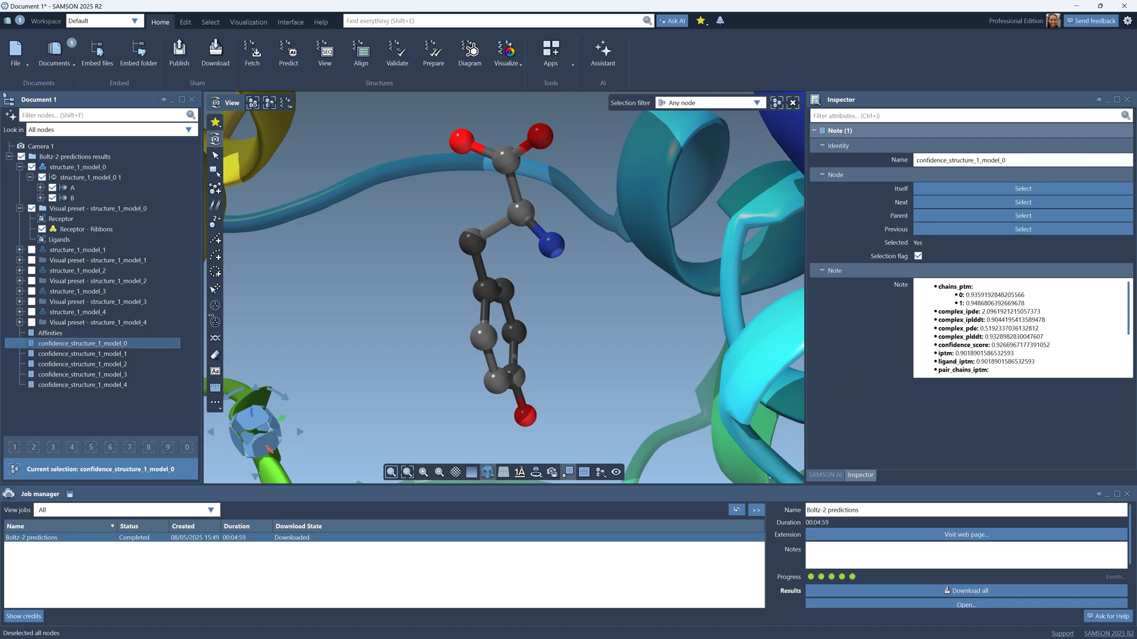
pyautogui.click(50, 333)
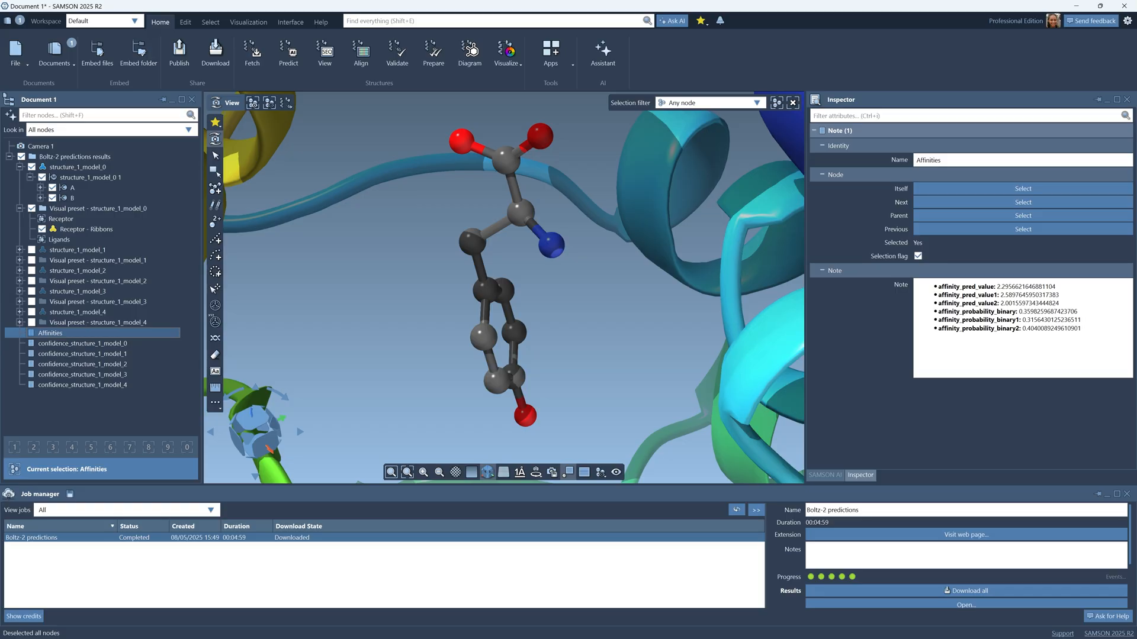
pyautogui.moveTo(876, 369)
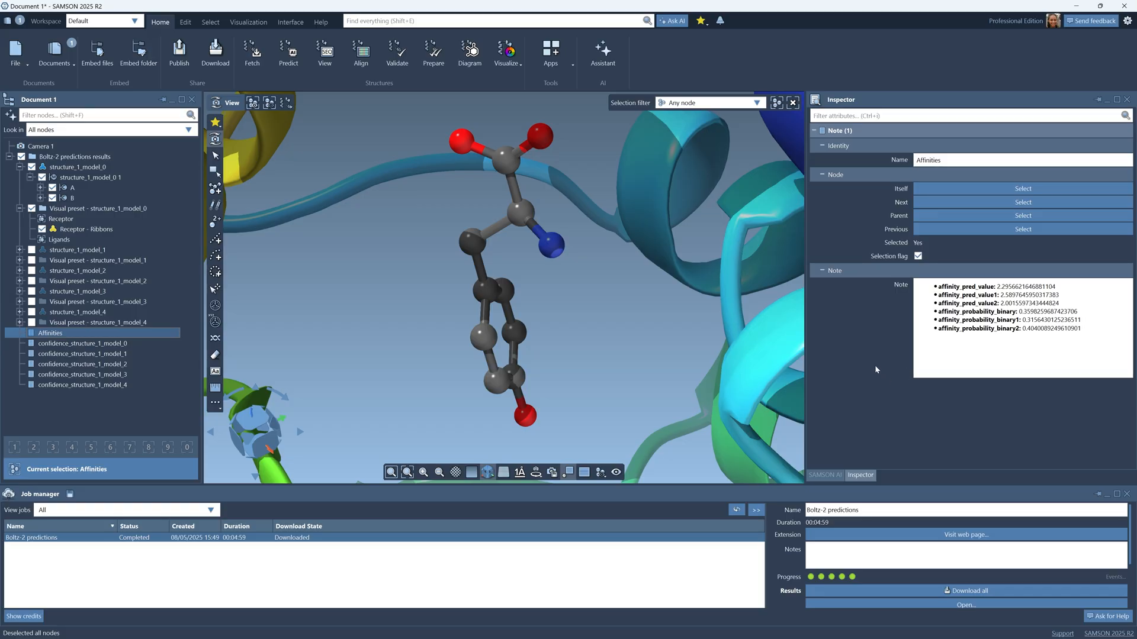
pyautogui.moveTo(277, 383)
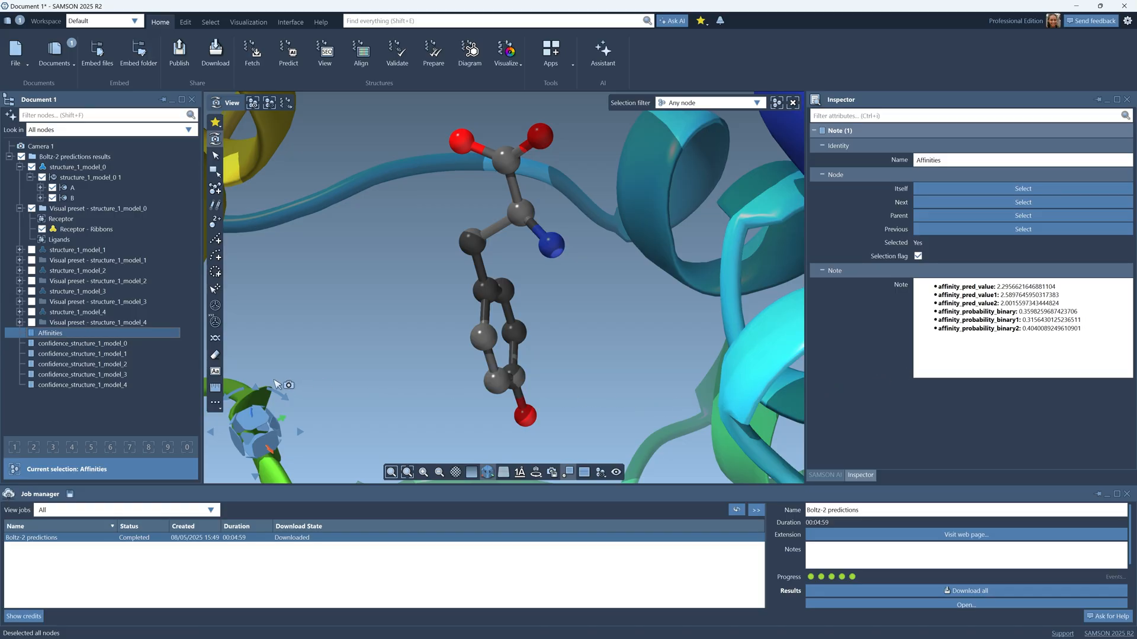
# Apply the Protein-ligand visualization preset to structure_1_model_0
pyautogui.click(92, 167)
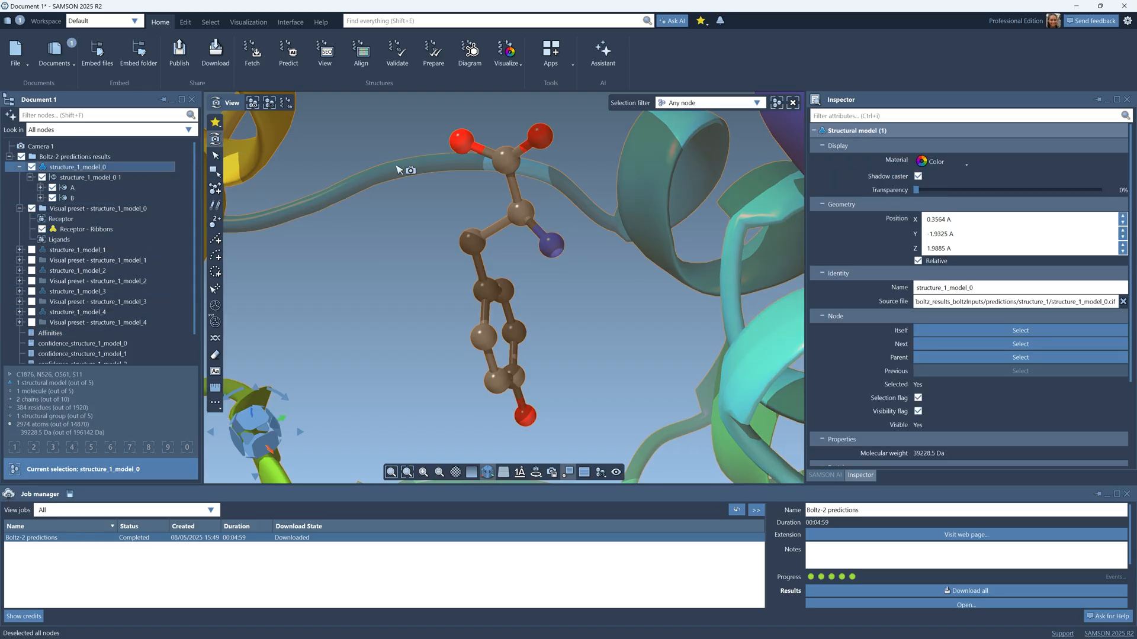
pyautogui.click(506, 53)
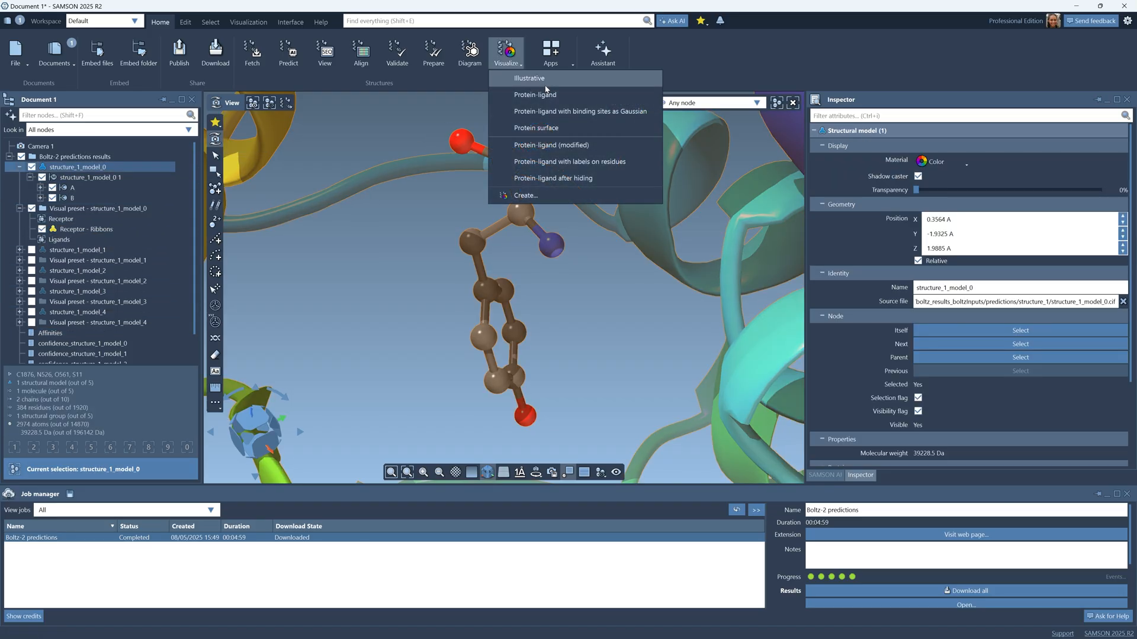
pyautogui.click(530, 79)
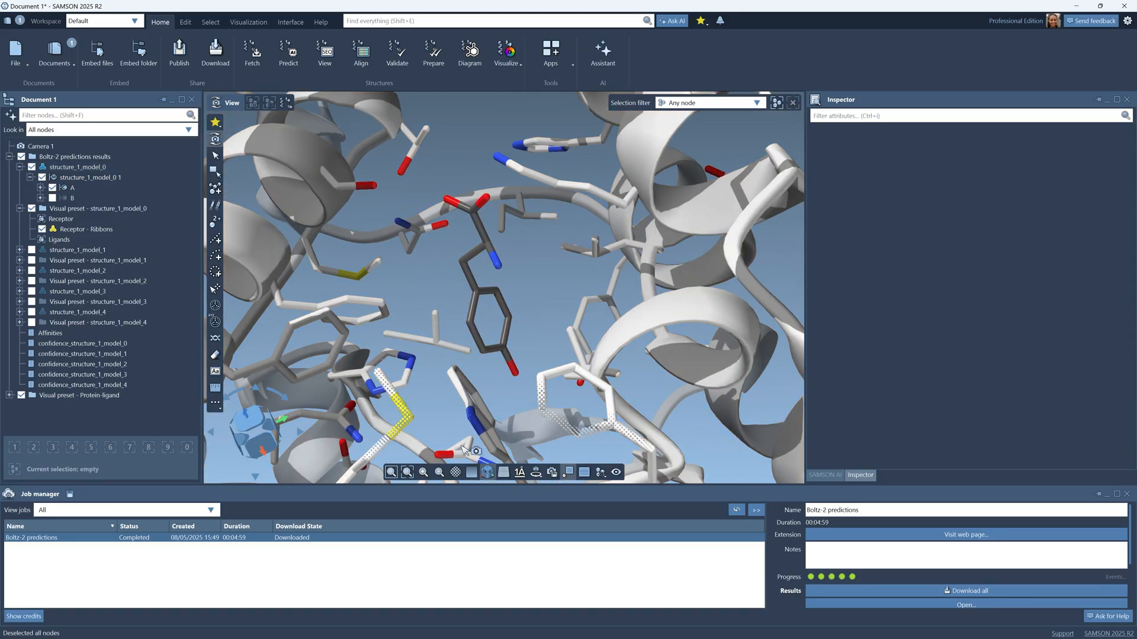
# Make the viewport background White and close the Job manager panel
pyautogui.click(486, 472)
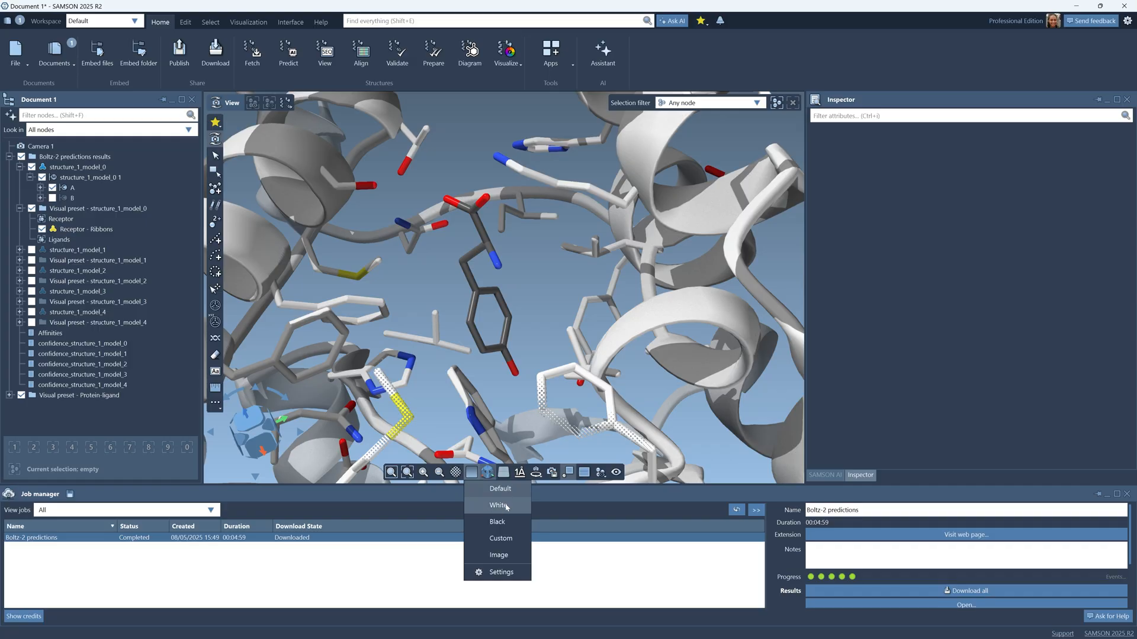
pyautogui.click(499, 505)
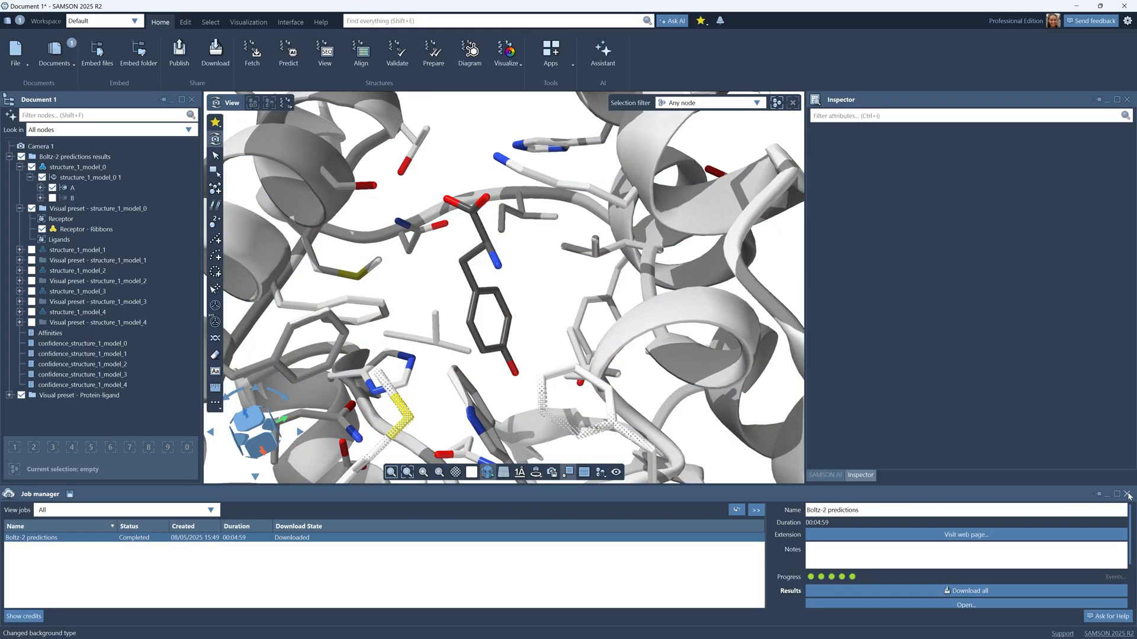
pyautogui.click(1129, 495)
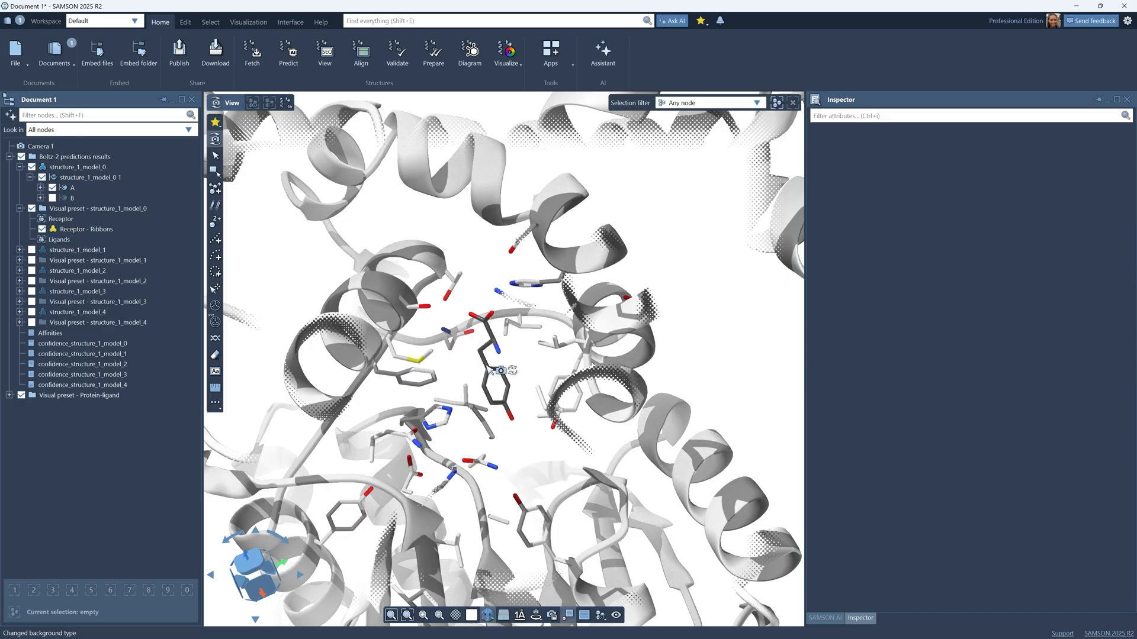
# Zoom to the ligand and generate the 2D interaction Diagram for structure_1_model_0
pyautogui.scroll(3)
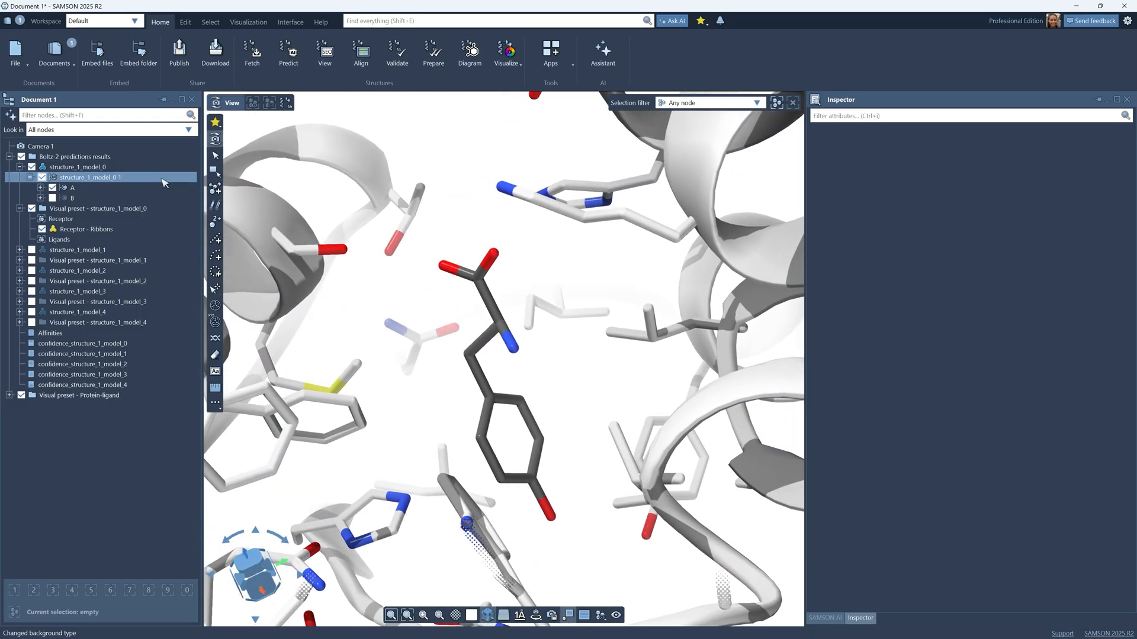
pyautogui.click(78, 167)
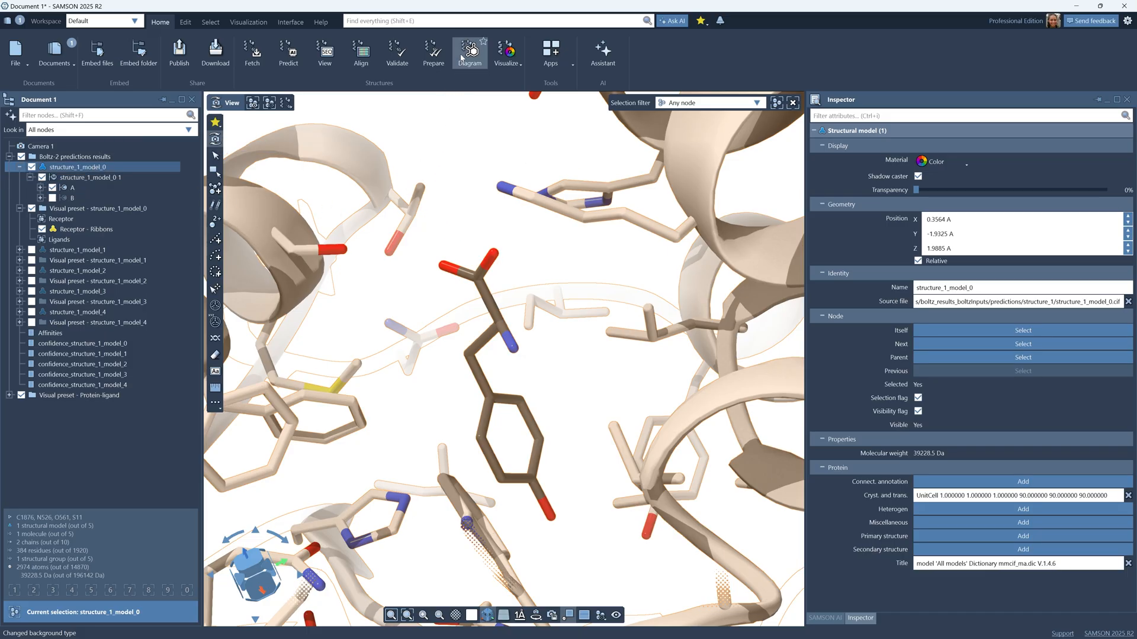
pyautogui.click(470, 51)
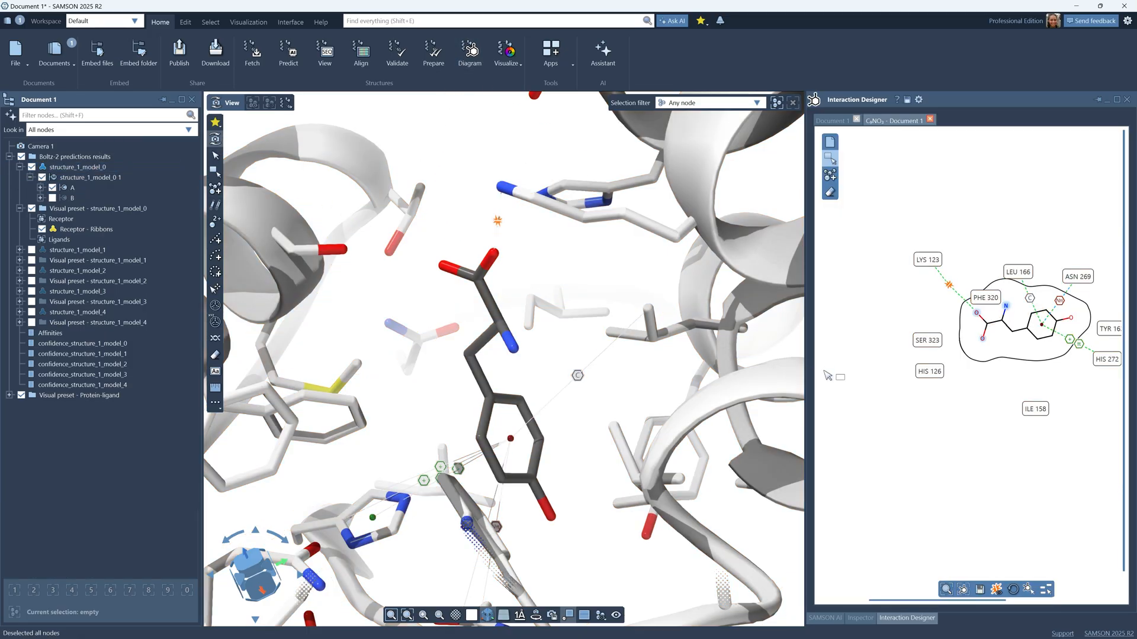